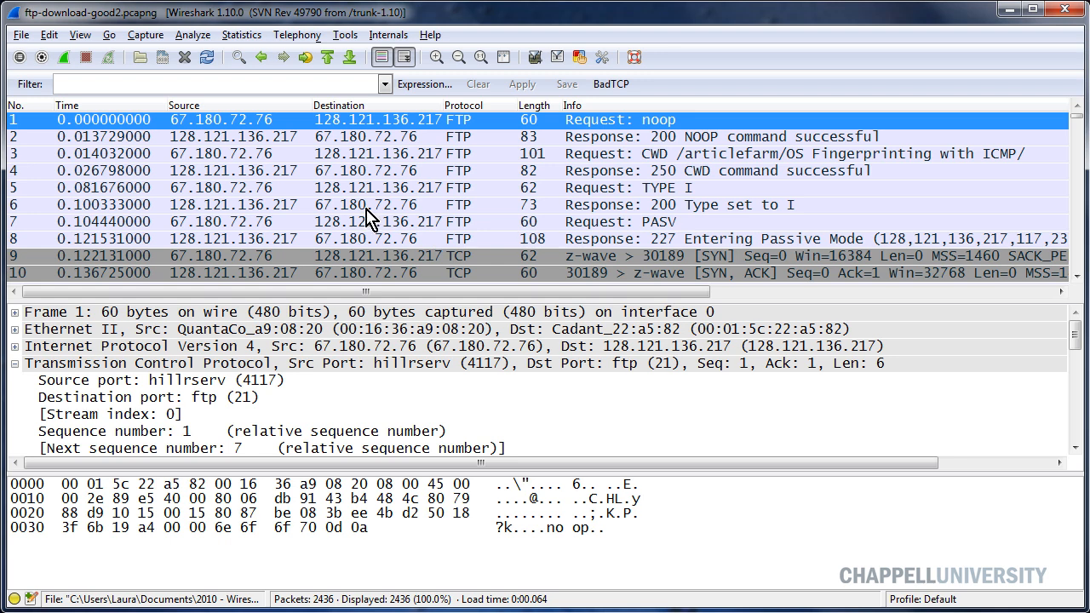
{"action": "mouse_move", "coordinate": [292, 421]}
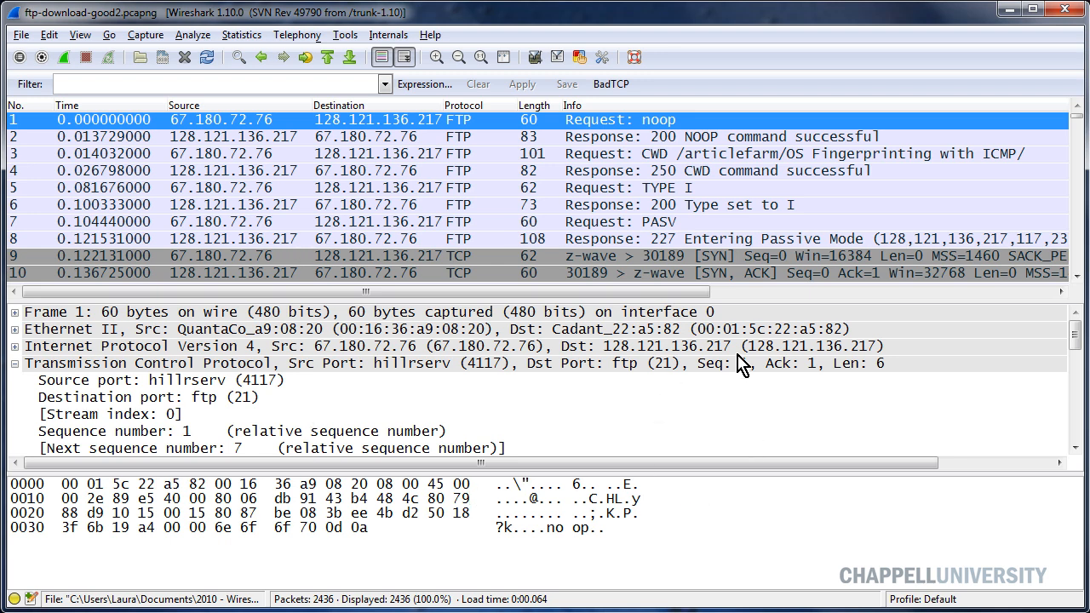
{"action": "mouse_move", "coordinate": [741, 366]}
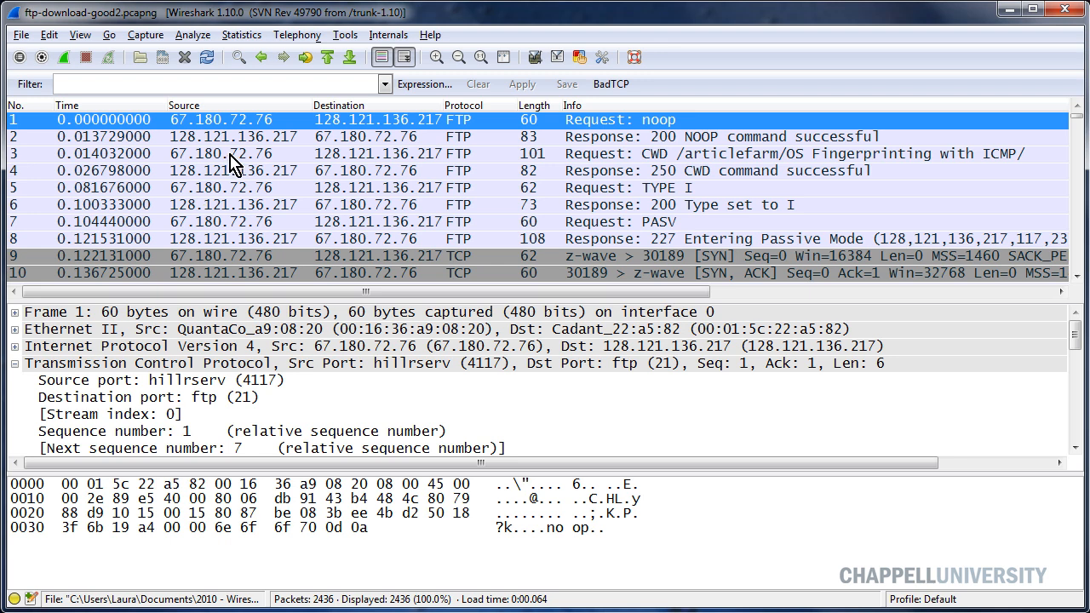
- Scroll the packet list down to the TCP handshake around frame 9
{"action": "scroll", "scroll_direction": "down", "scroll_amount": 3}
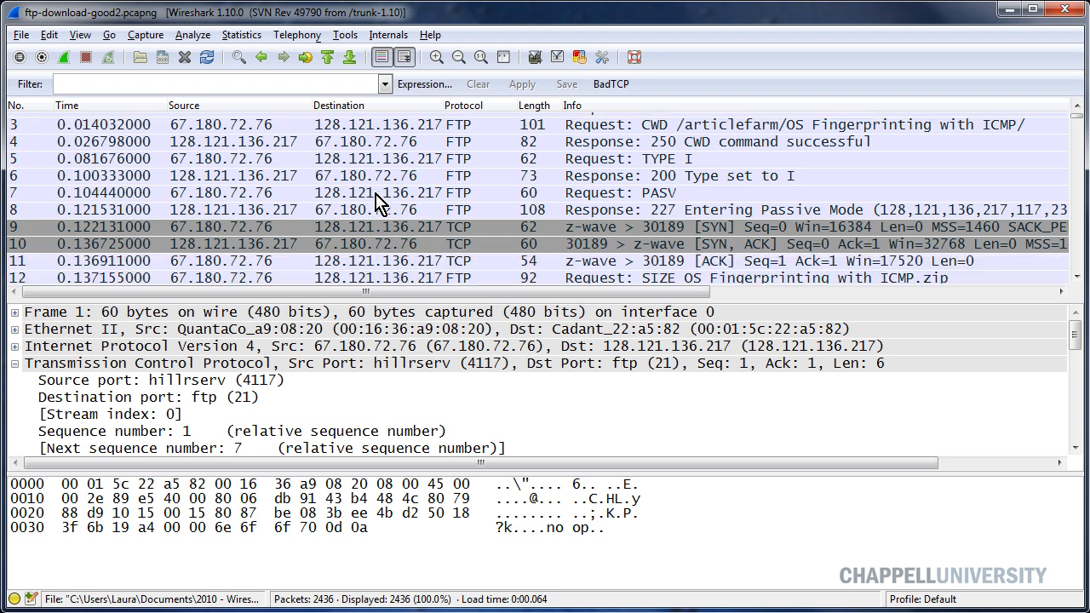
{"action": "scroll", "scroll_direction": "down", "scroll_amount": 3}
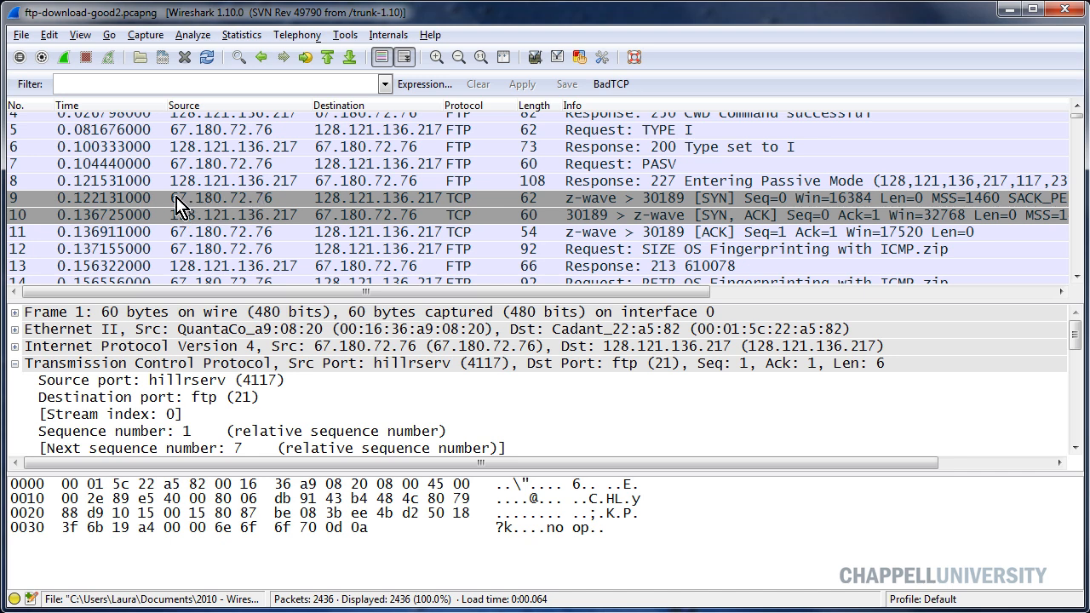
{"action": "mouse_move", "coordinate": [358, 209]}
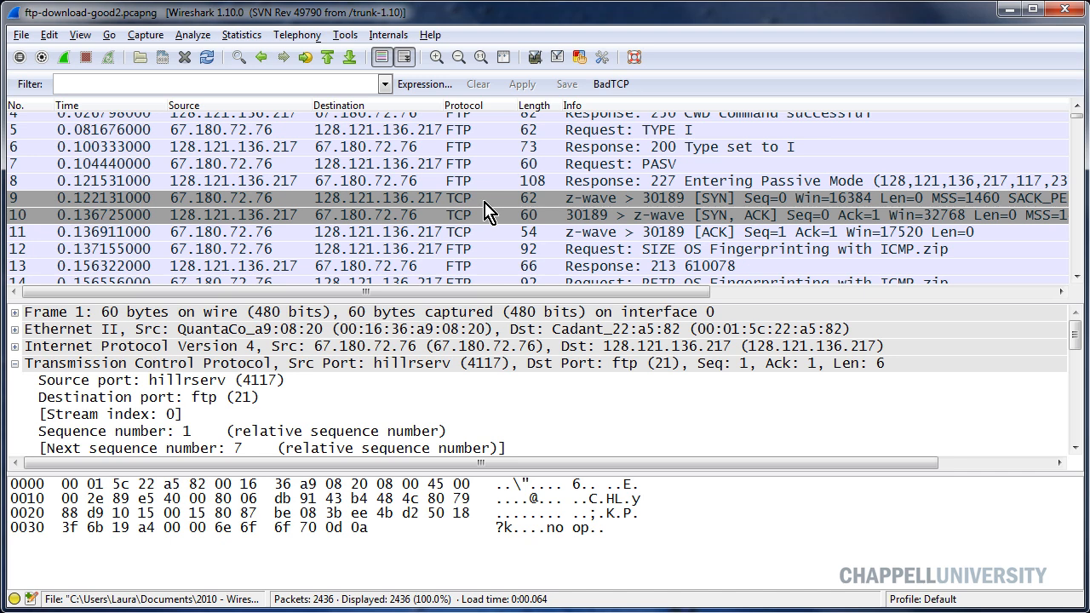
{"action": "mouse_move", "coordinate": [196, 224]}
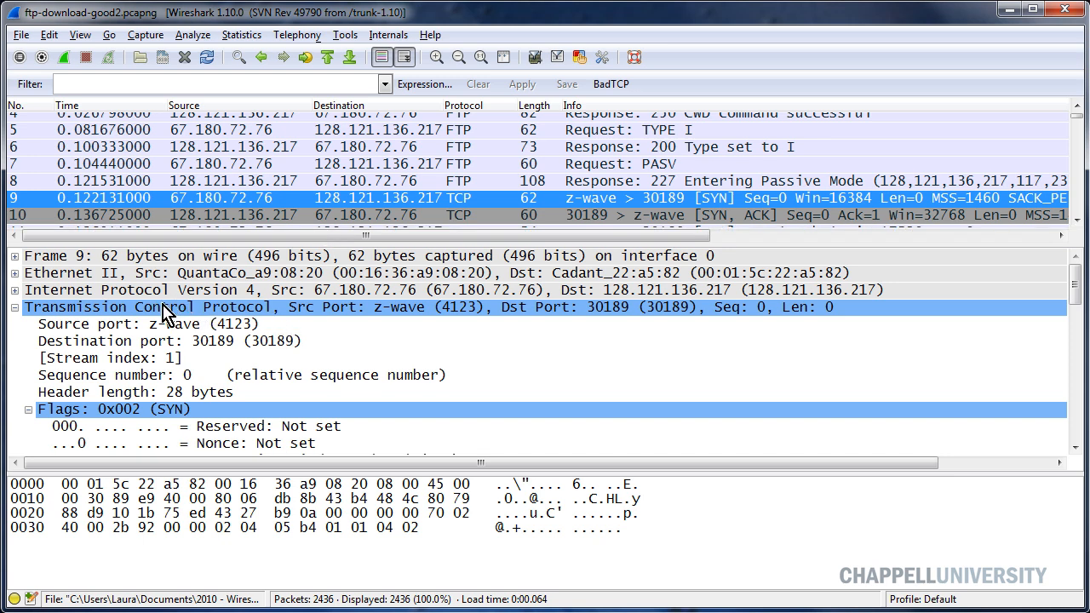
- Select frame 9's TCP header line and bring up its context menu
{"action": "left_click", "coordinate": [170, 307]}
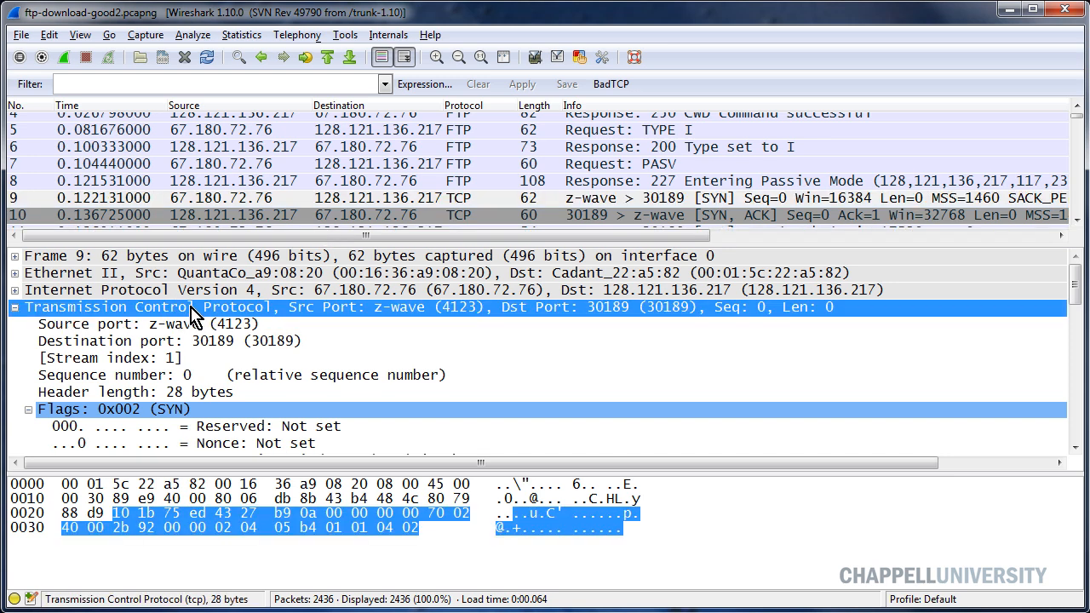
{"action": "right_click", "coordinate": [196, 306]}
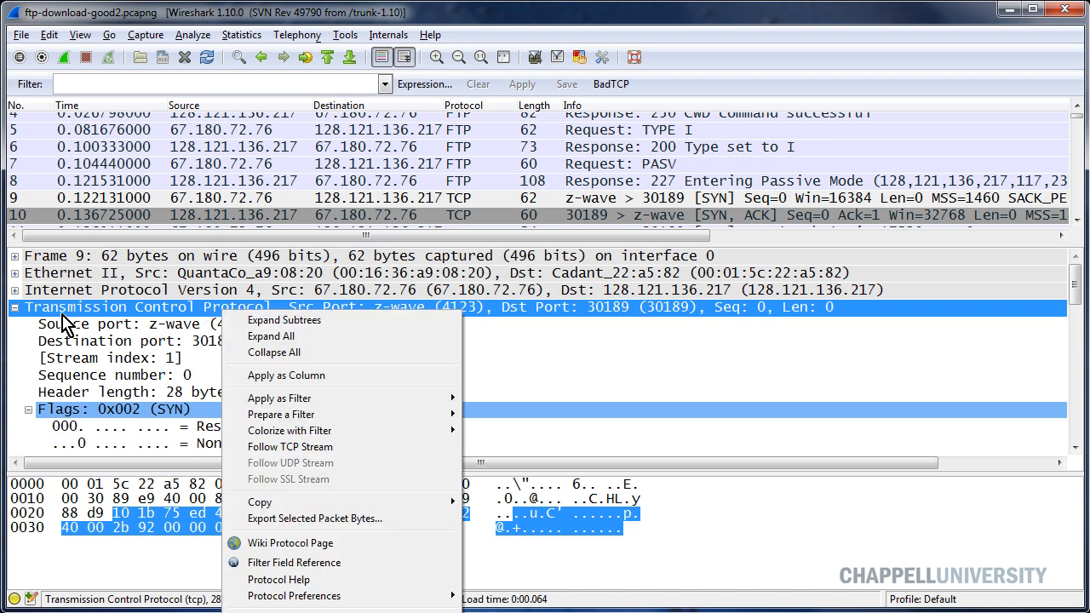
{"action": "mouse_move", "coordinate": [307, 332]}
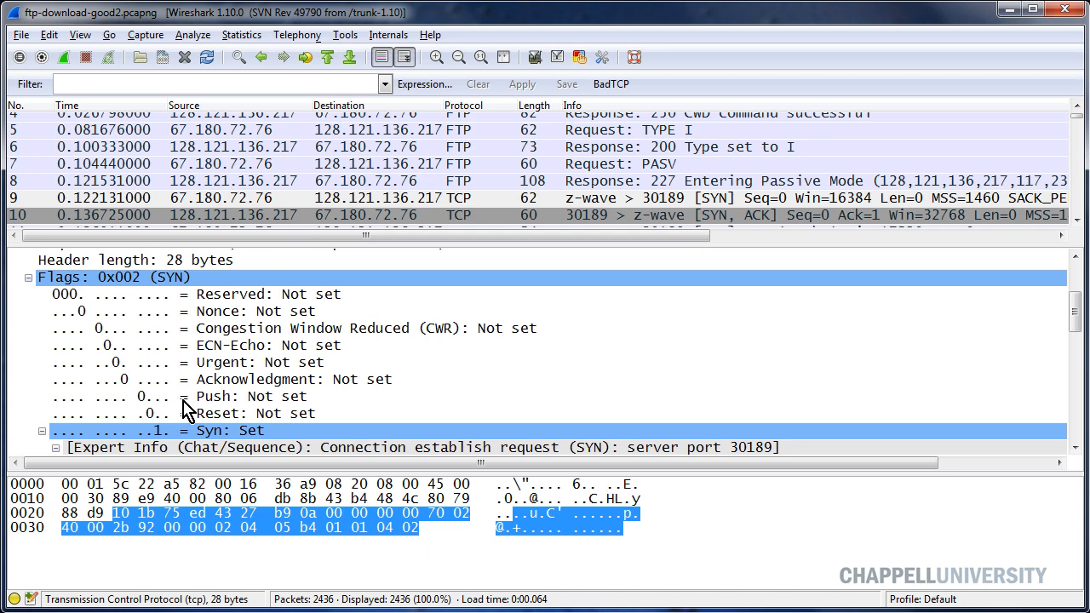
{"action": "mouse_move", "coordinate": [240, 415]}
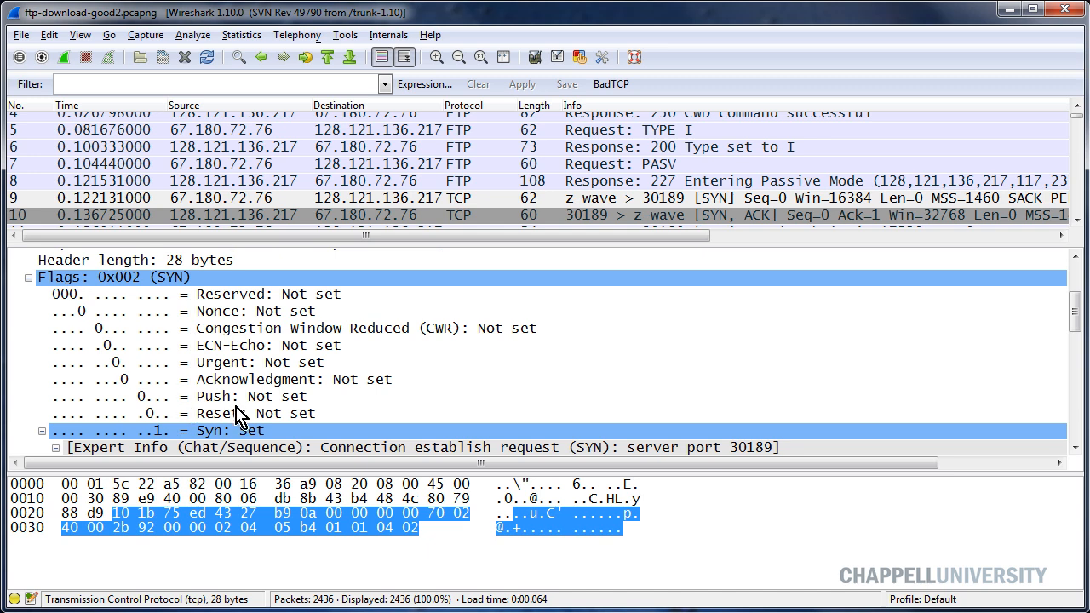
{"action": "mouse_move", "coordinate": [243, 443]}
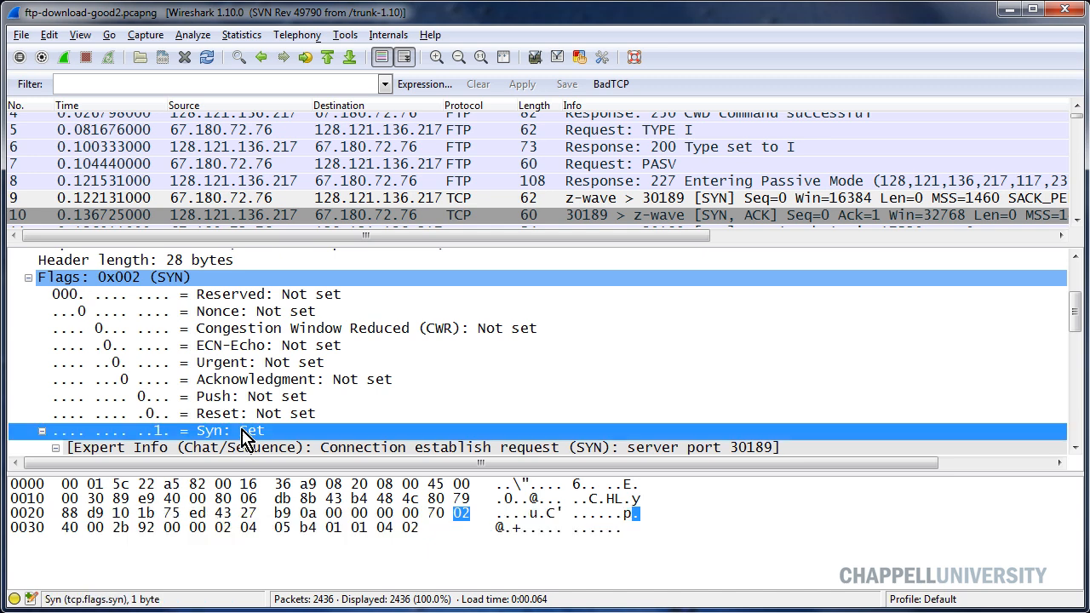
{"action": "mouse_move", "coordinate": [97, 594]}
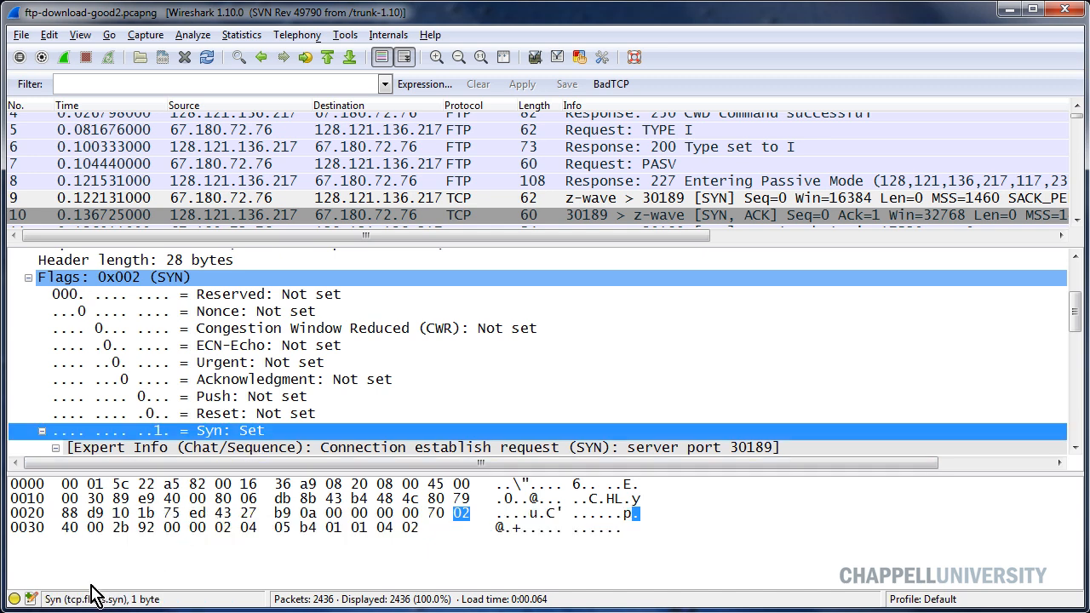
{"action": "mouse_move", "coordinate": [86, 585]}
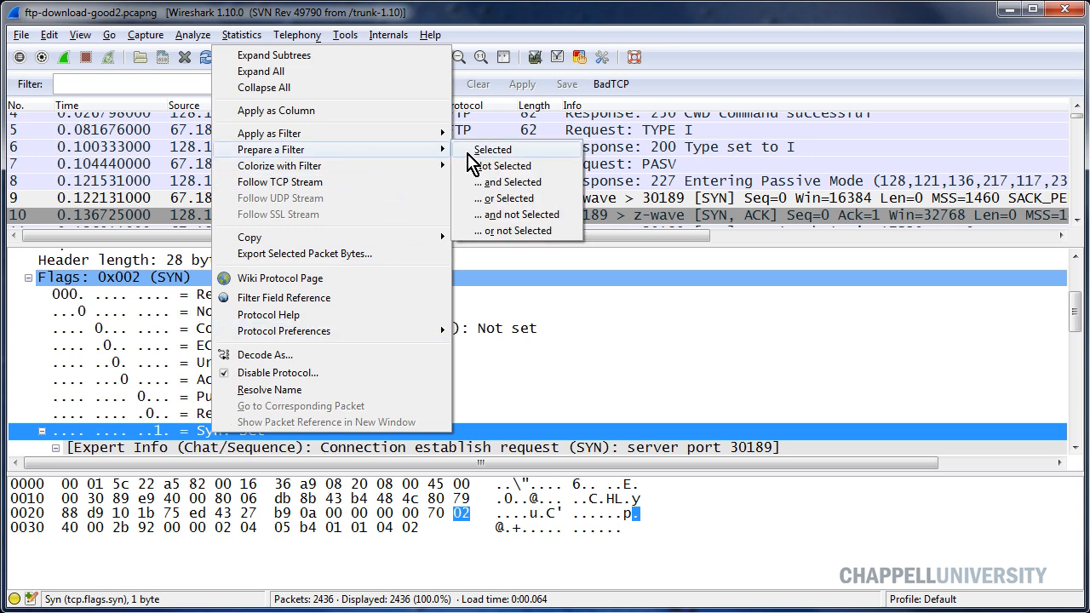
- Prepare the filter tcp.flags.syn == 1 from the selected Syn flag
{"action": "left_click", "coordinate": [492, 149]}
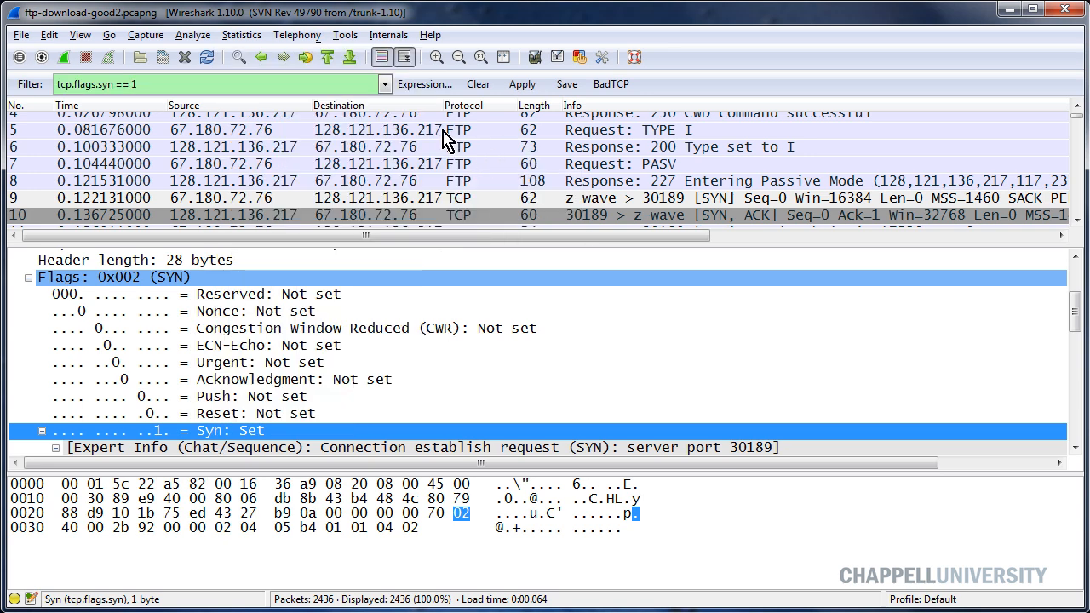
{"action": "mouse_move", "coordinate": [339, 115]}
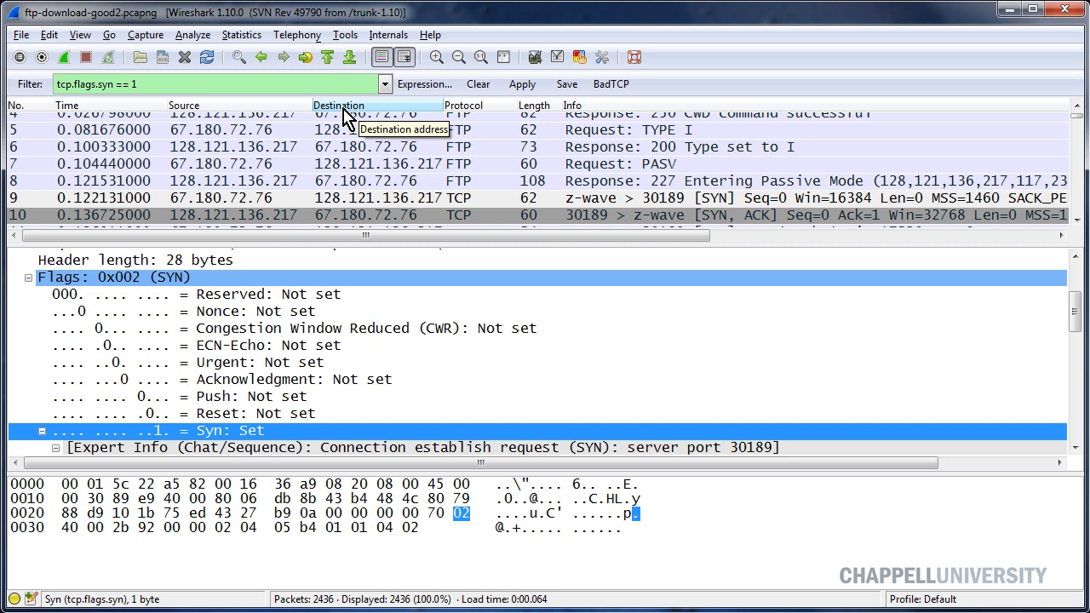
{"action": "mouse_move", "coordinate": [161, 83]}
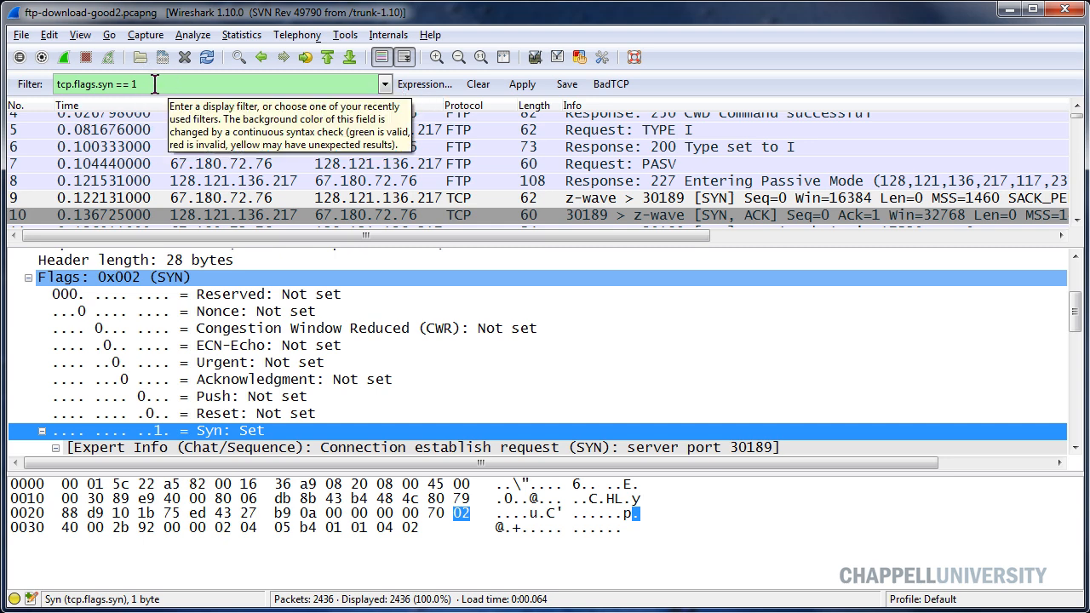
{"action": "mouse_move", "coordinate": [81, 103]}
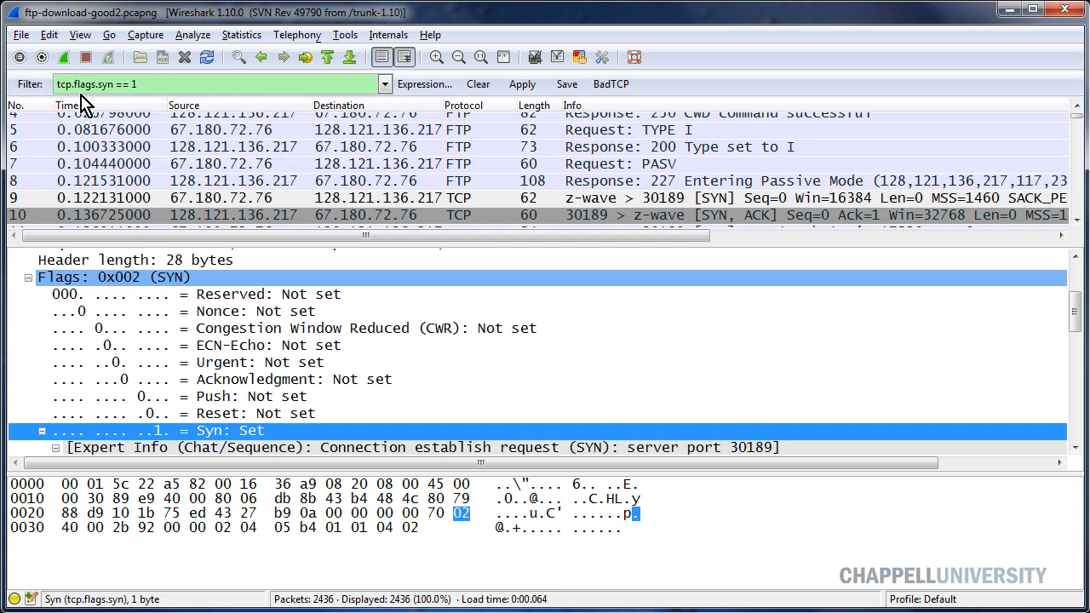
{"action": "mouse_move", "coordinate": [162, 83]}
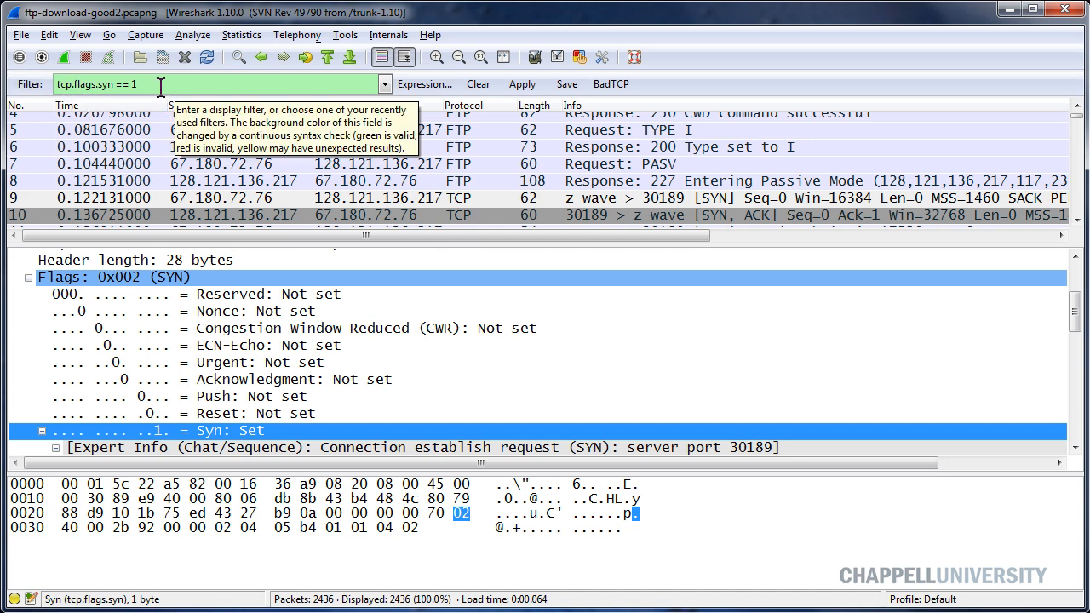
{"action": "mouse_move", "coordinate": [139, 125]}
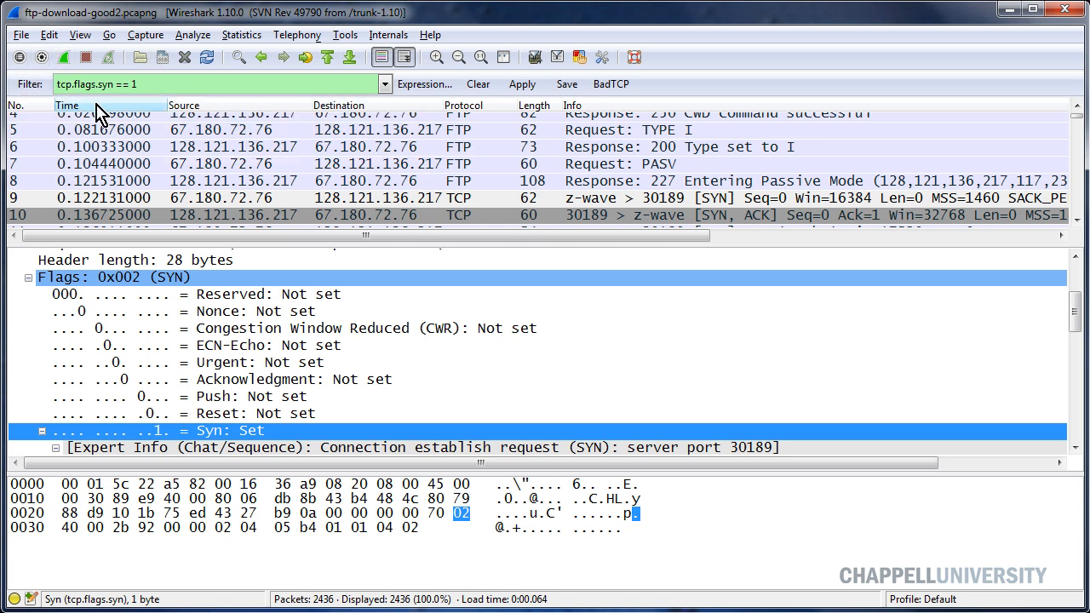
{"action": "mouse_move", "coordinate": [138, 154]}
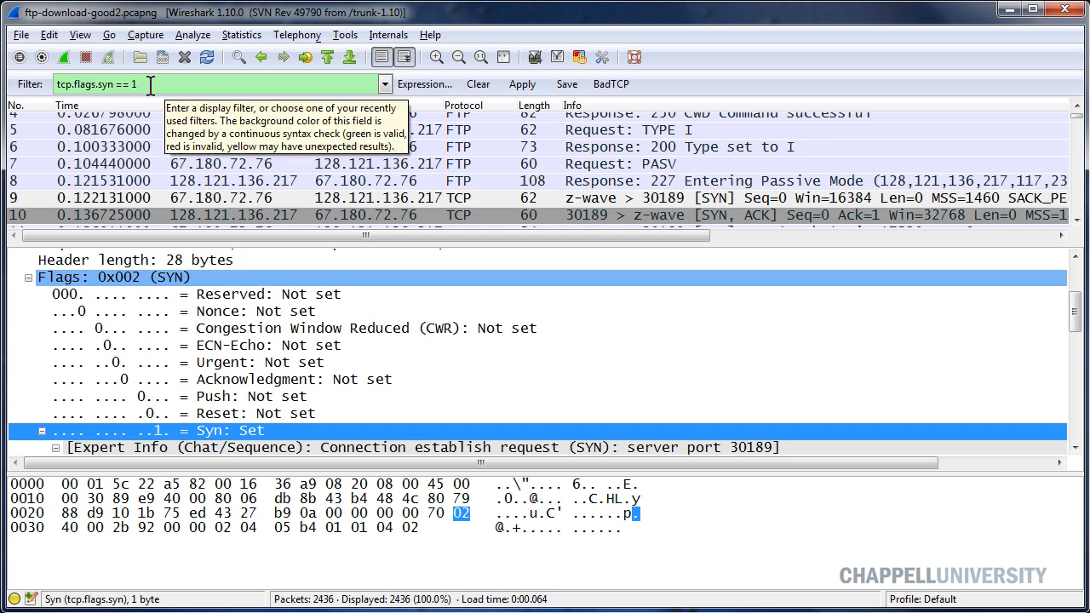
{"action": "mouse_move", "coordinate": [566, 83]}
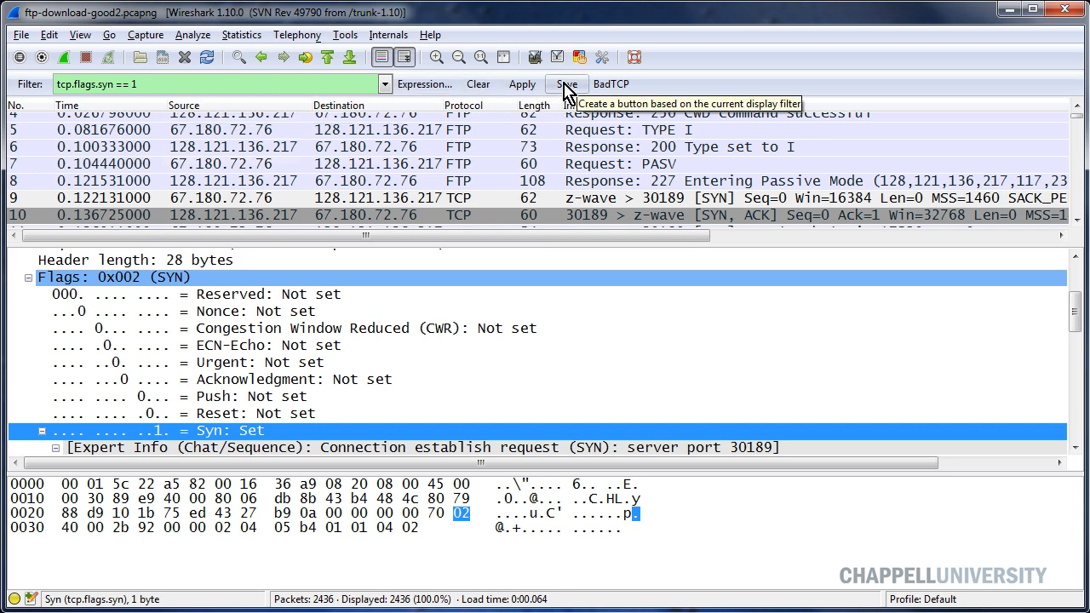
- Save tcp.flags.syn == 1 as a filter button named SYN
{"action": "left_click", "coordinate": [566, 83]}
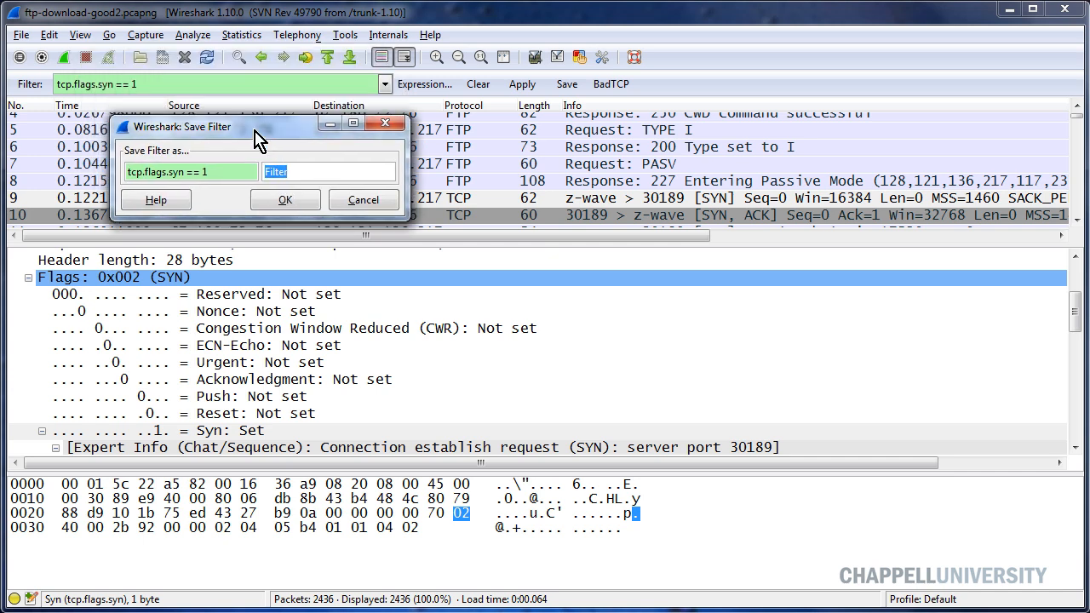
{"action": "type", "text": "Sy"}
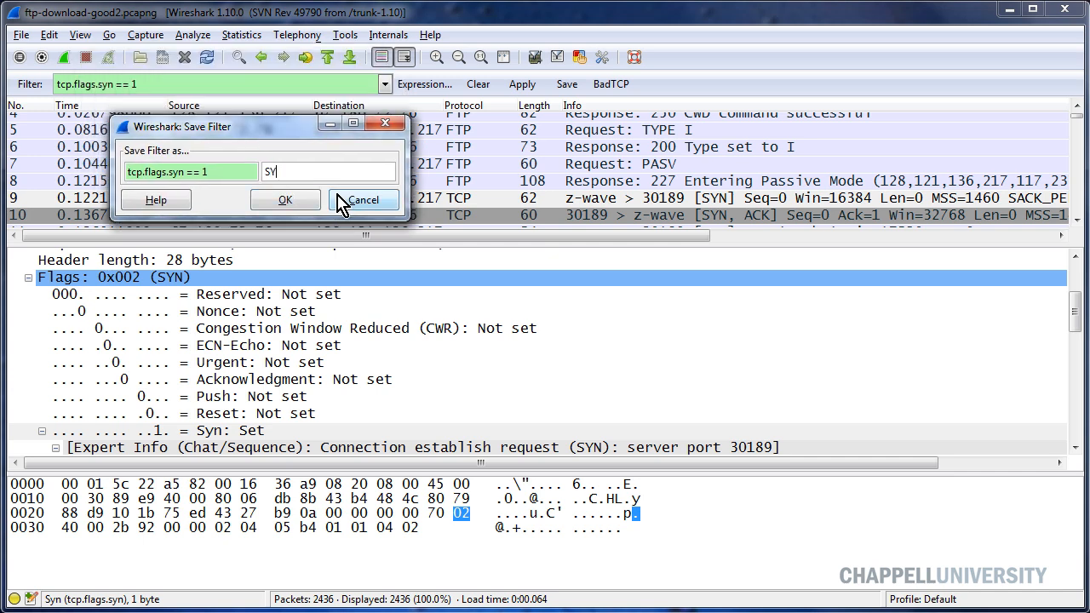
{"action": "left_click", "coordinate": [285, 200]}
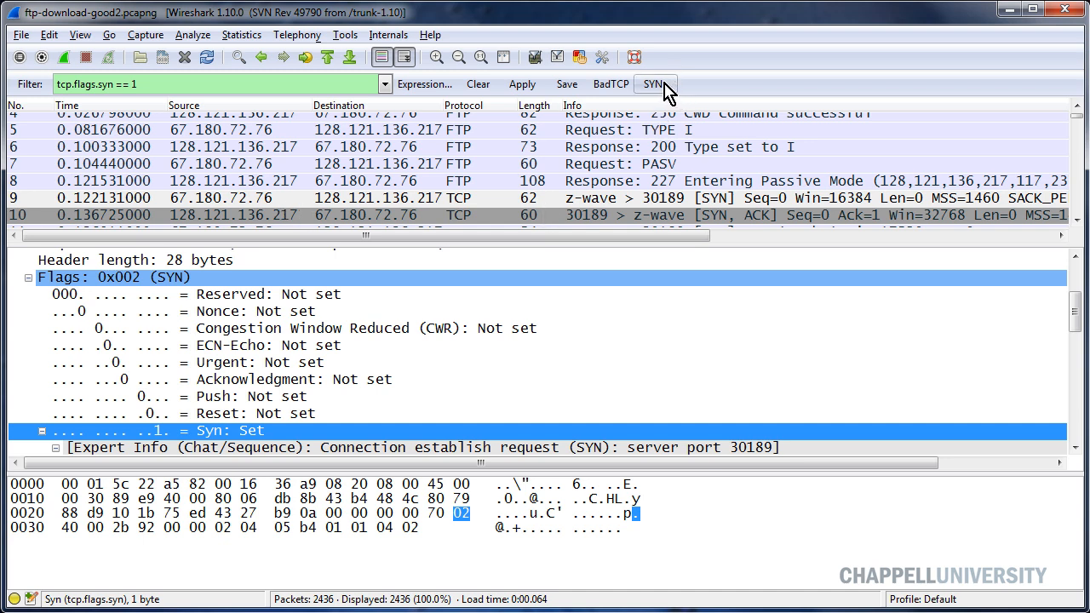
{"action": "mouse_move", "coordinate": [655, 83]}
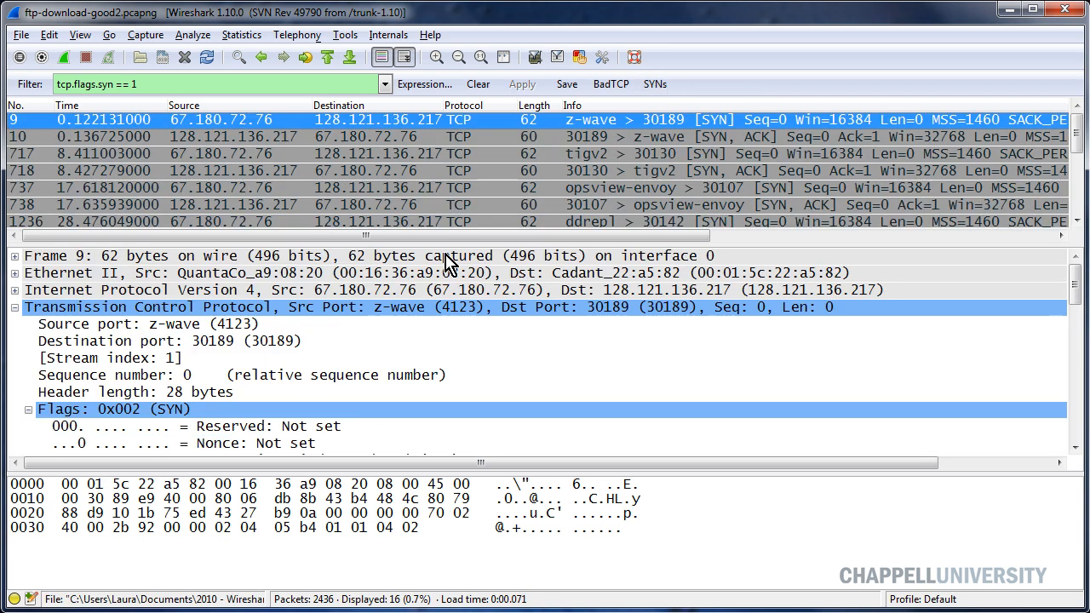
{"action": "mouse_move", "coordinate": [282, 246]}
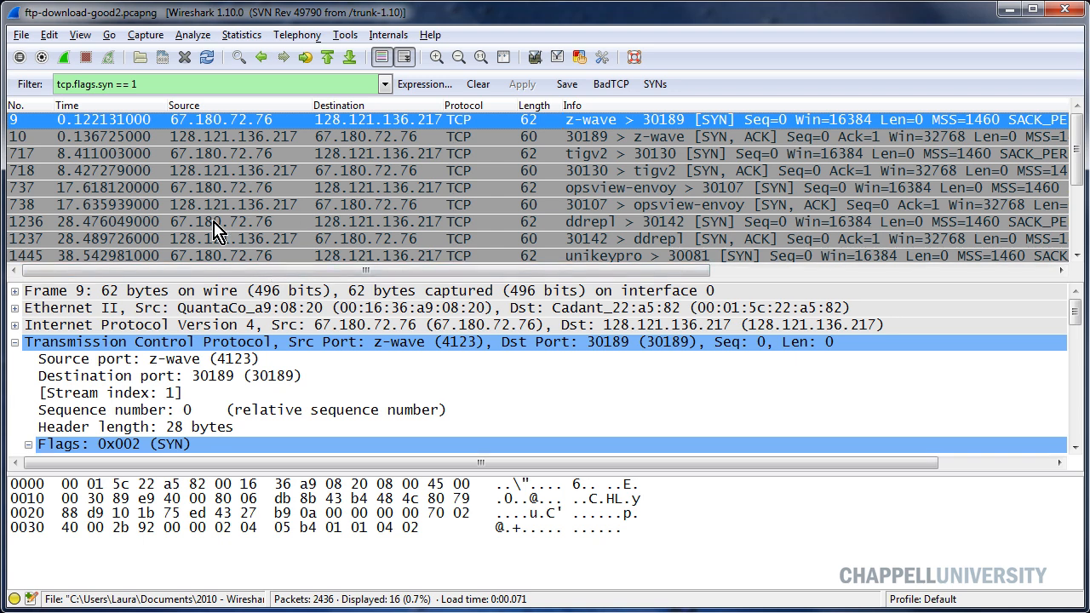
{"action": "mouse_move", "coordinate": [109, 316]}
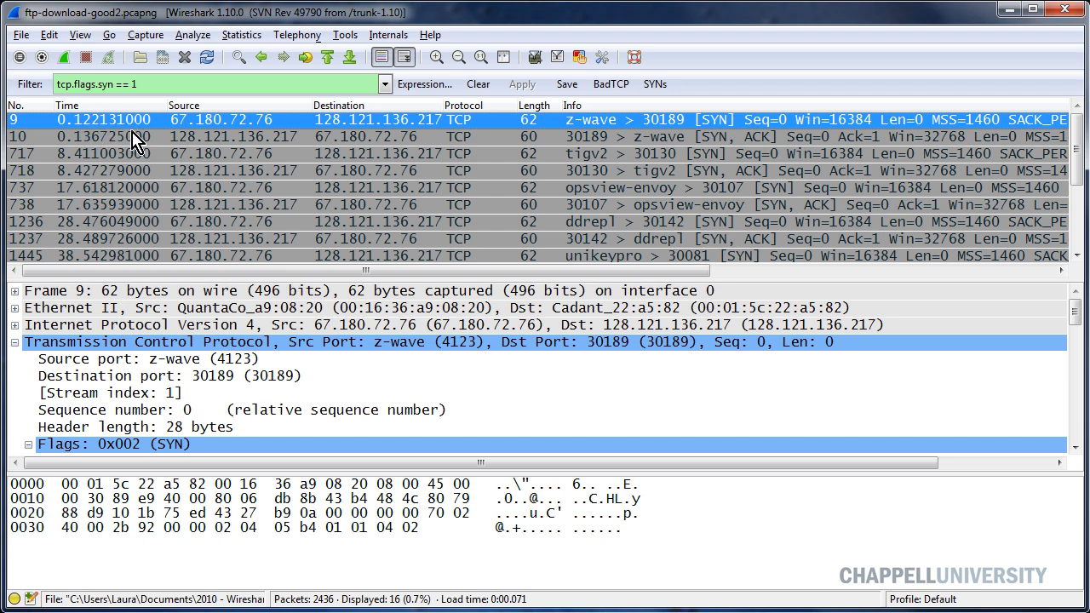
{"action": "mouse_move", "coordinate": [122, 152]}
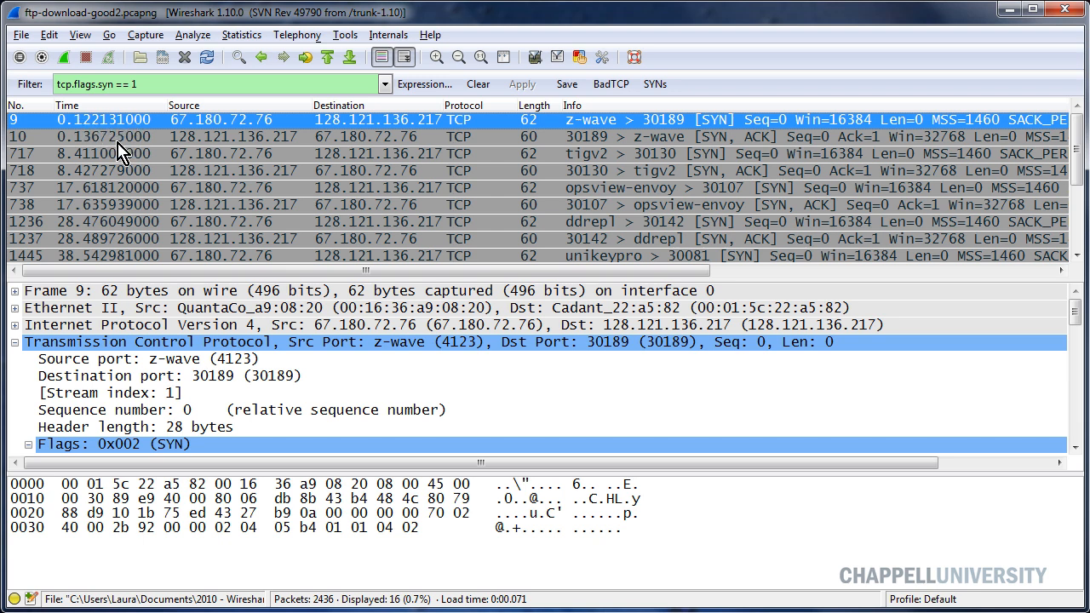
{"action": "mouse_move", "coordinate": [494, 149]}
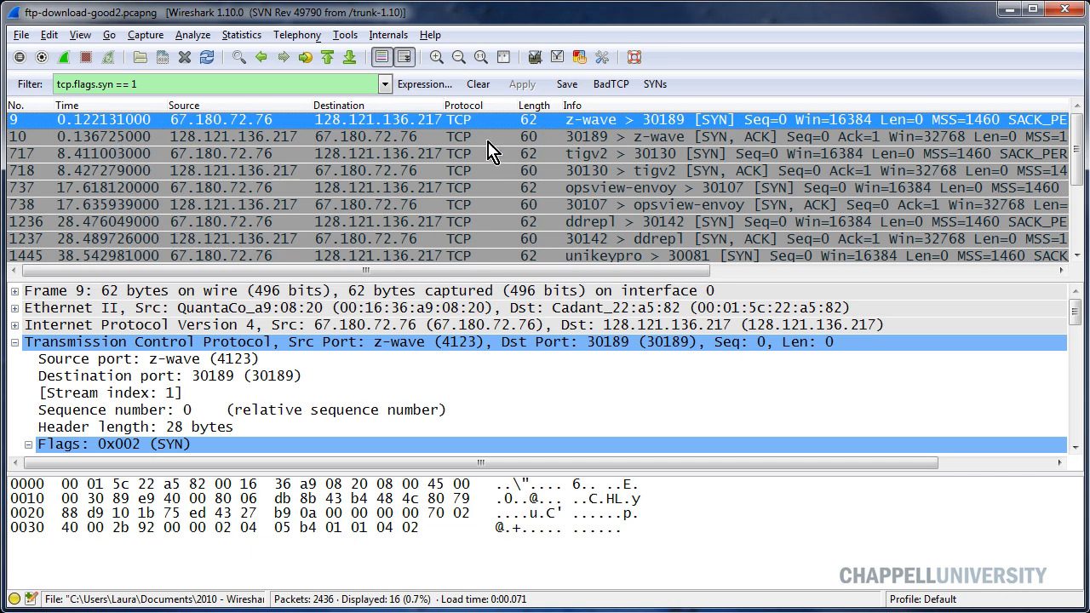
- Open the View menu's Time Display Format choices
{"action": "left_click", "coordinate": [79, 35]}
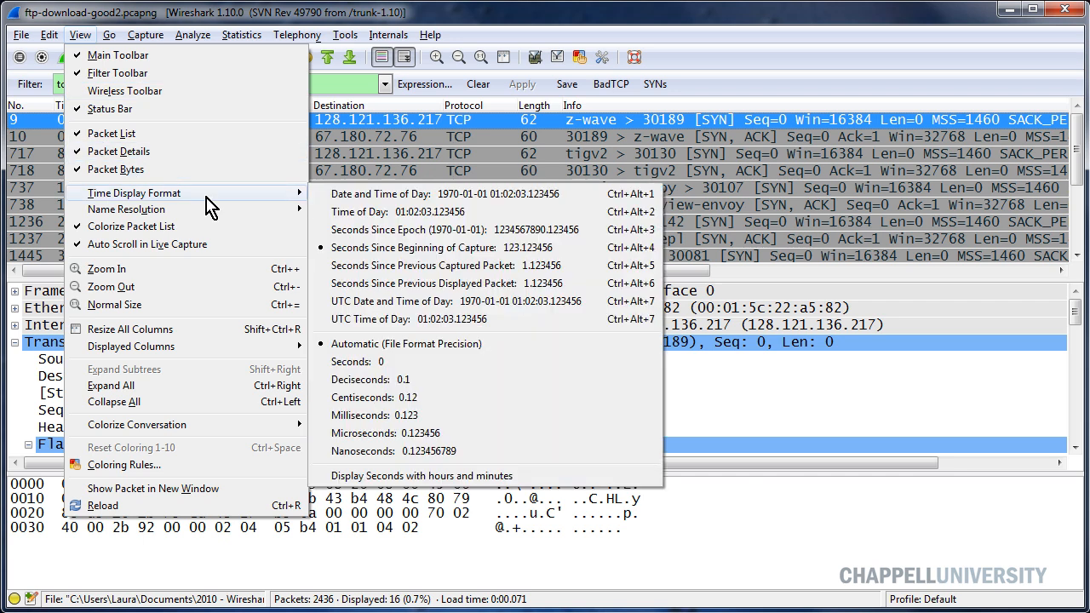
{"action": "mouse_move", "coordinate": [383, 282]}
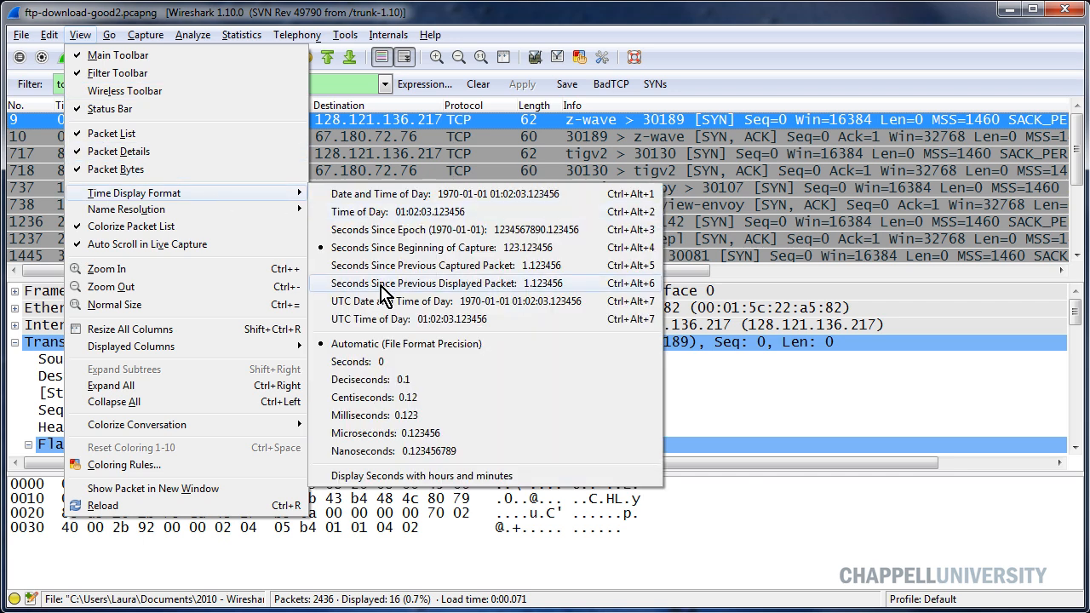
{"action": "mouse_move", "coordinate": [403, 295]}
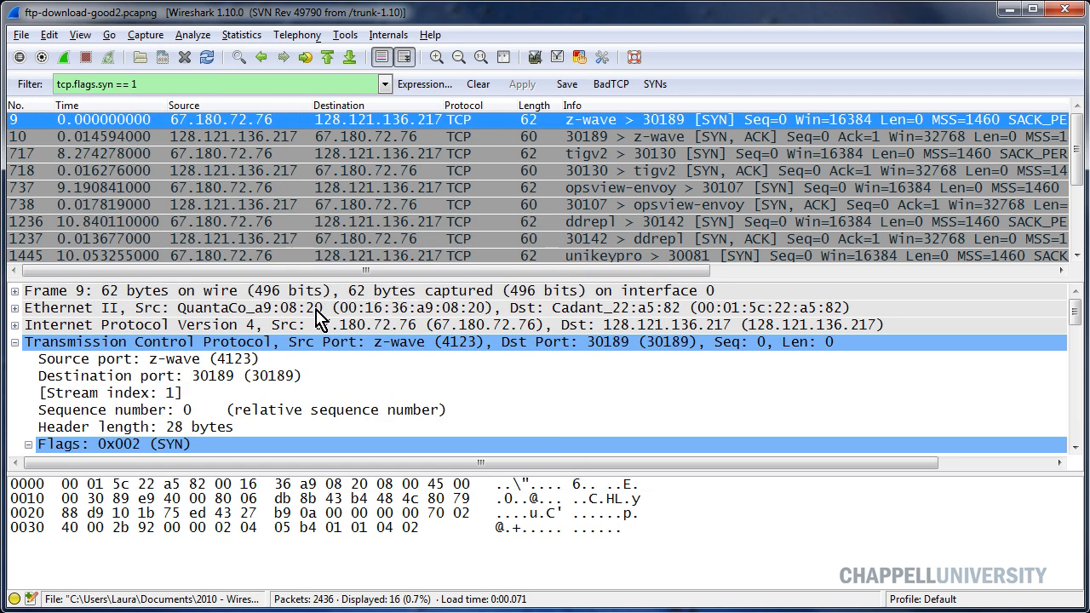
{"action": "mouse_move", "coordinate": [311, 330]}
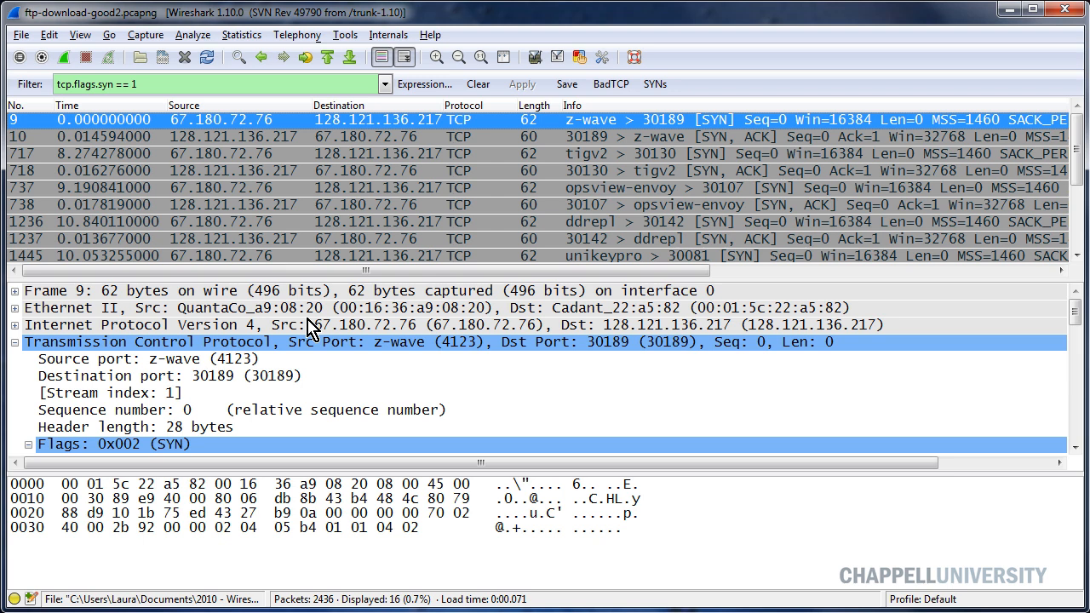
{"action": "mouse_move", "coordinate": [167, 167]}
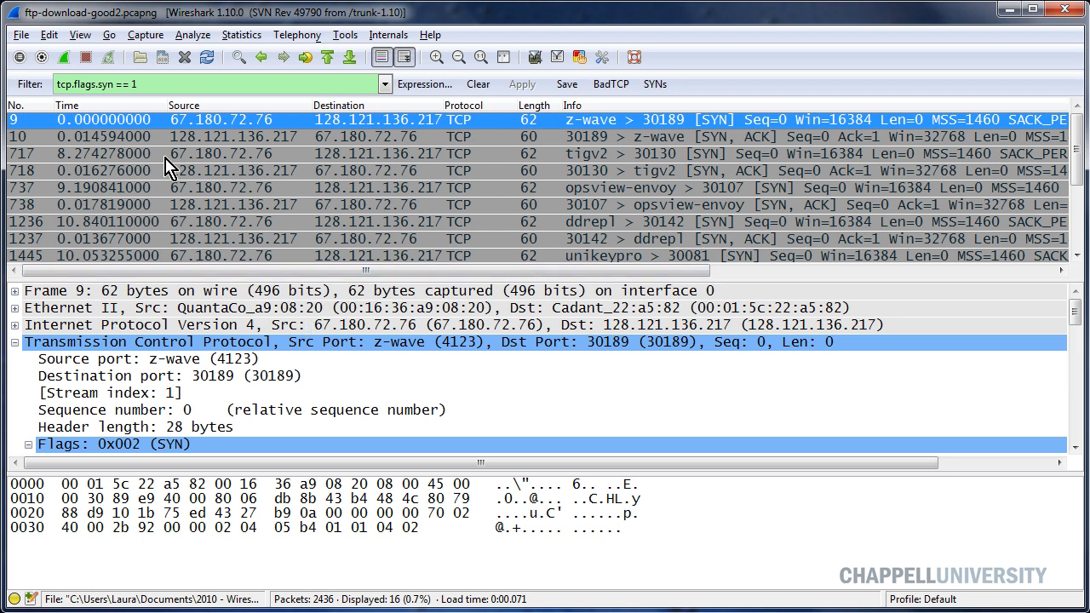
{"action": "mouse_move", "coordinate": [94, 136]}
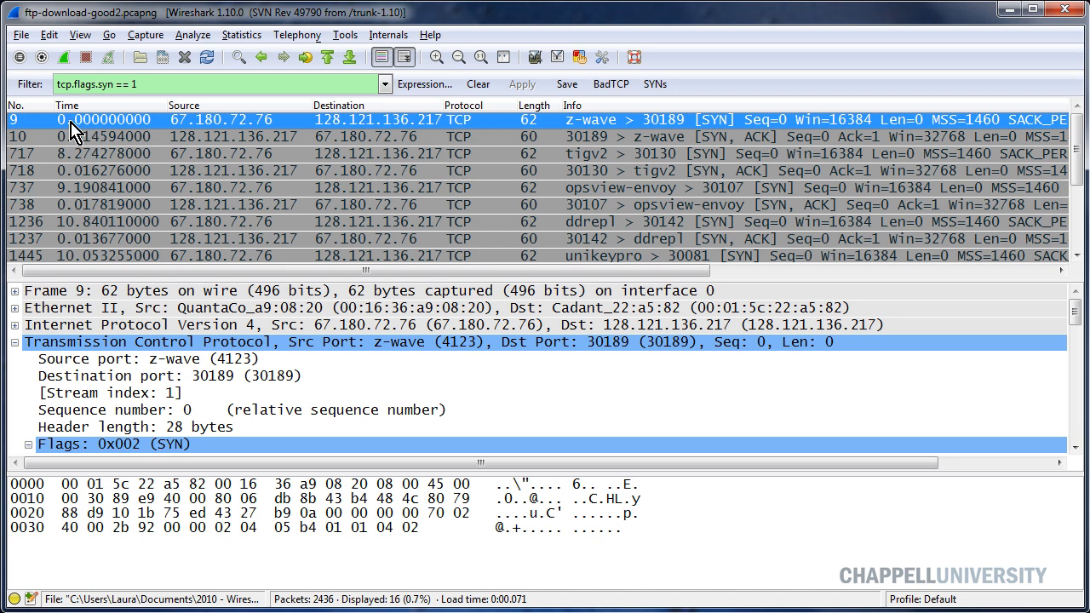
{"action": "mouse_move", "coordinate": [166, 126]}
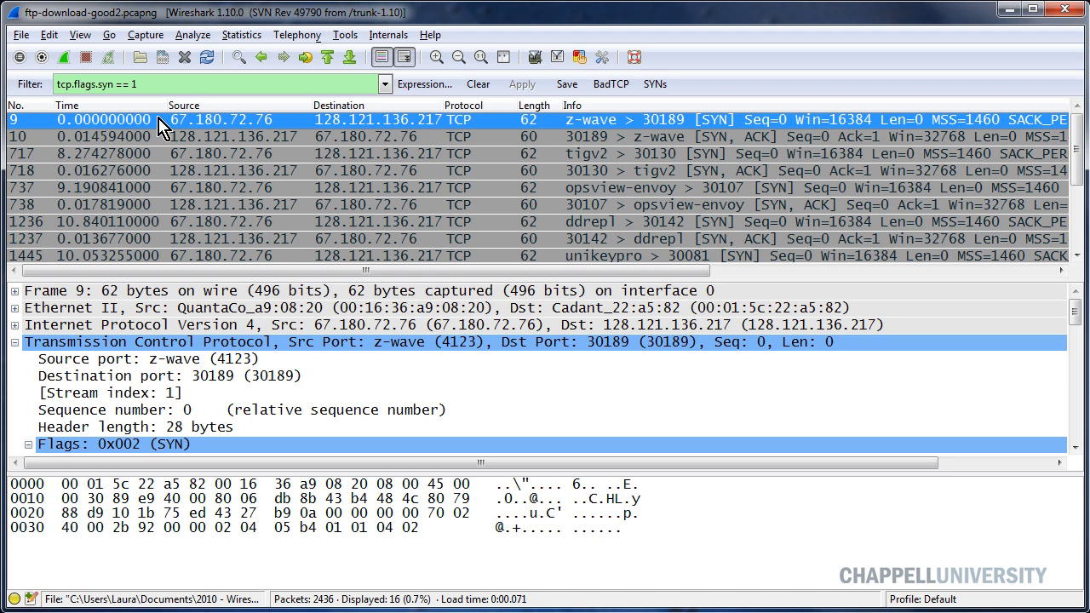
{"action": "mouse_move", "coordinate": [130, 132]}
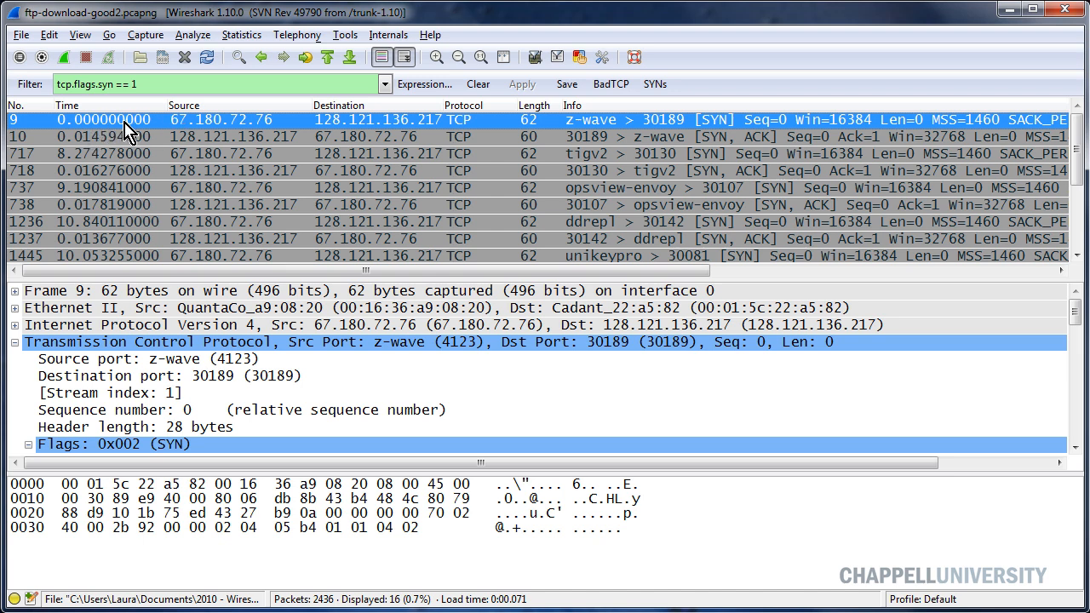
{"action": "mouse_move", "coordinate": [130, 146]}
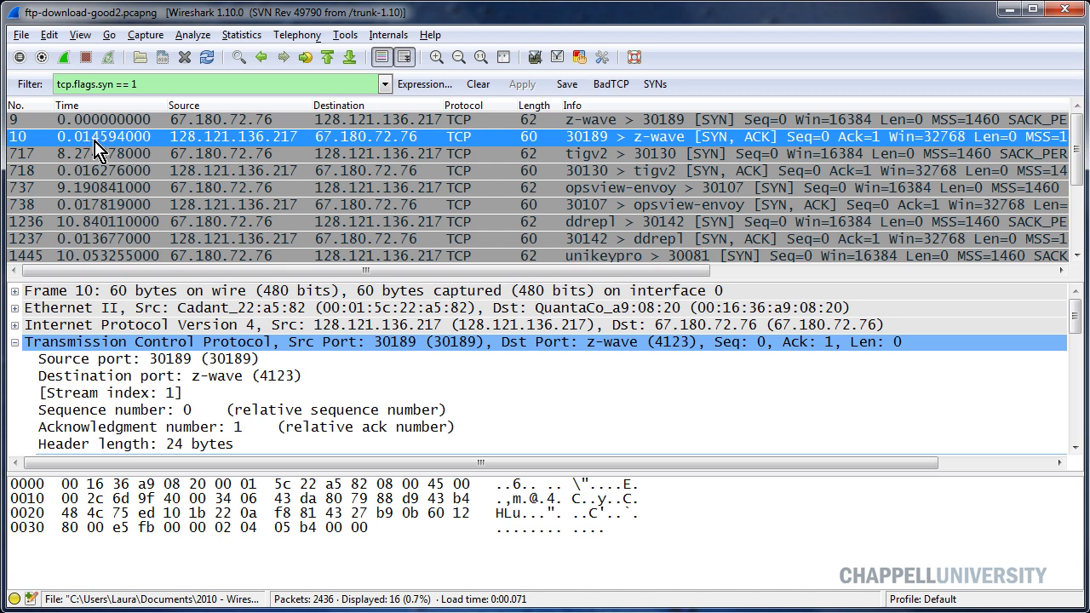
{"action": "mouse_move", "coordinate": [106, 152]}
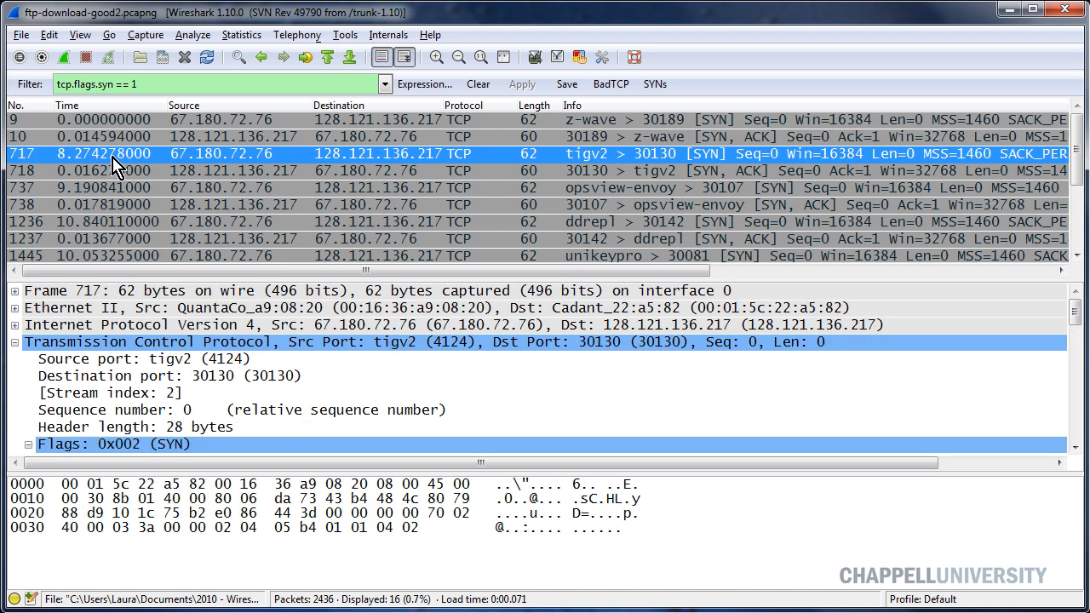
{"action": "mouse_move", "coordinate": [127, 177]}
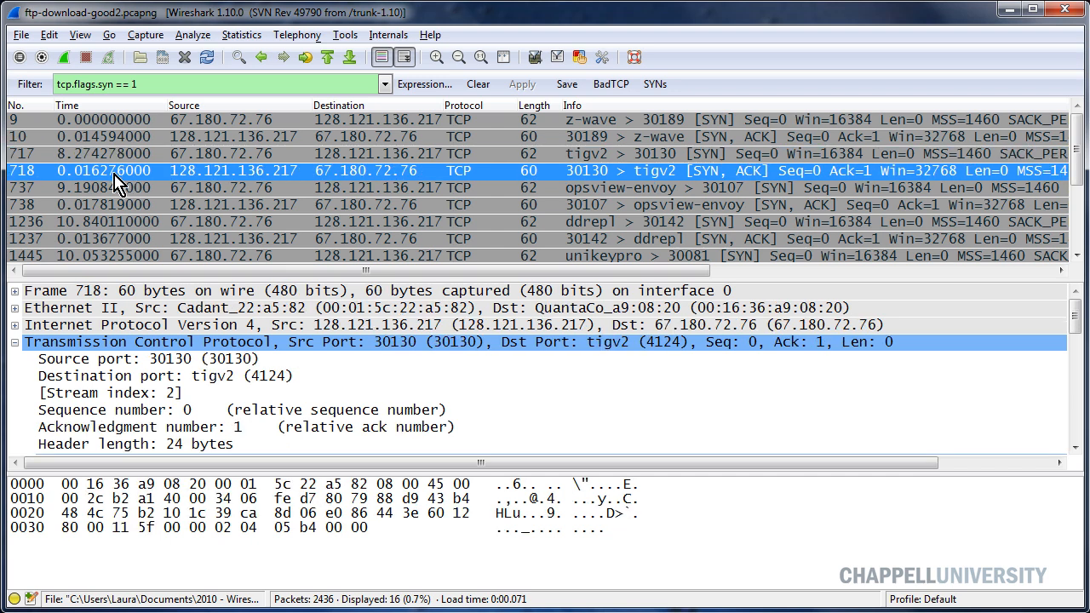
{"action": "mouse_move", "coordinate": [111, 196]}
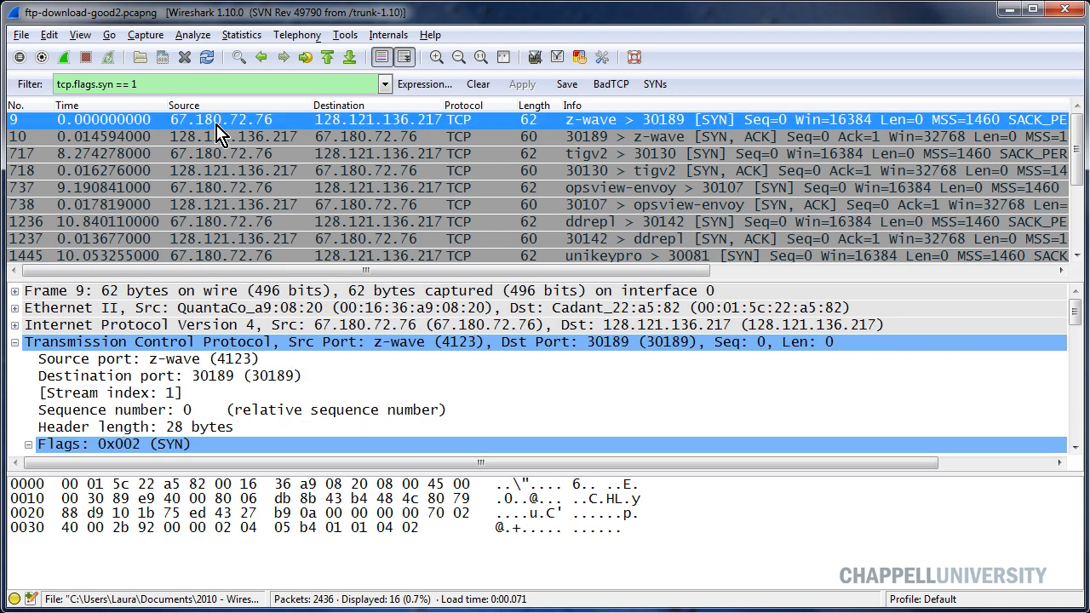
{"action": "mouse_move", "coordinate": [75, 161]}
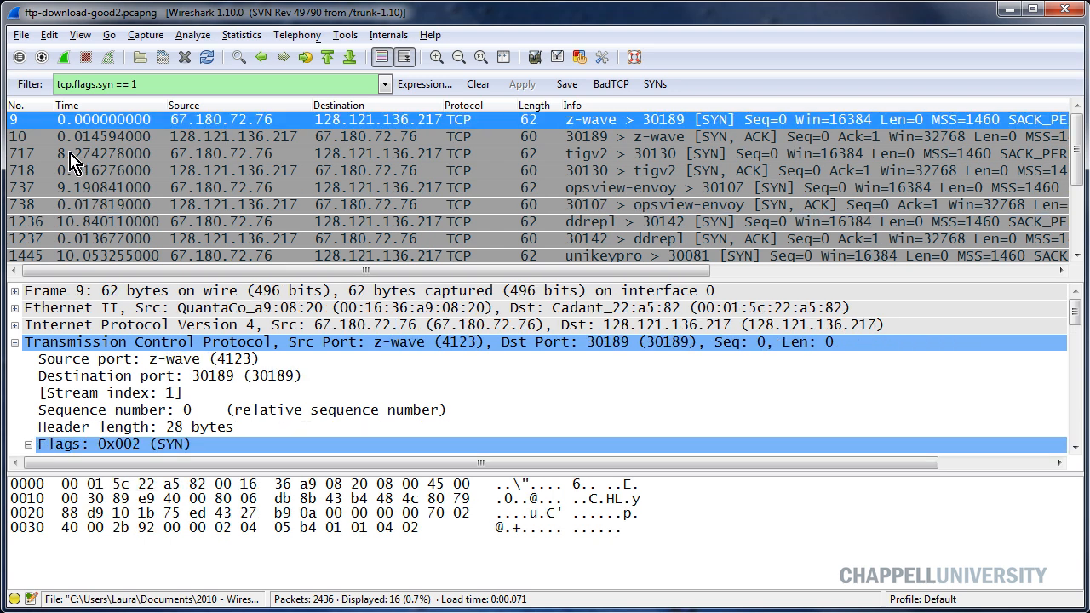
{"action": "mouse_move", "coordinate": [196, 353]}
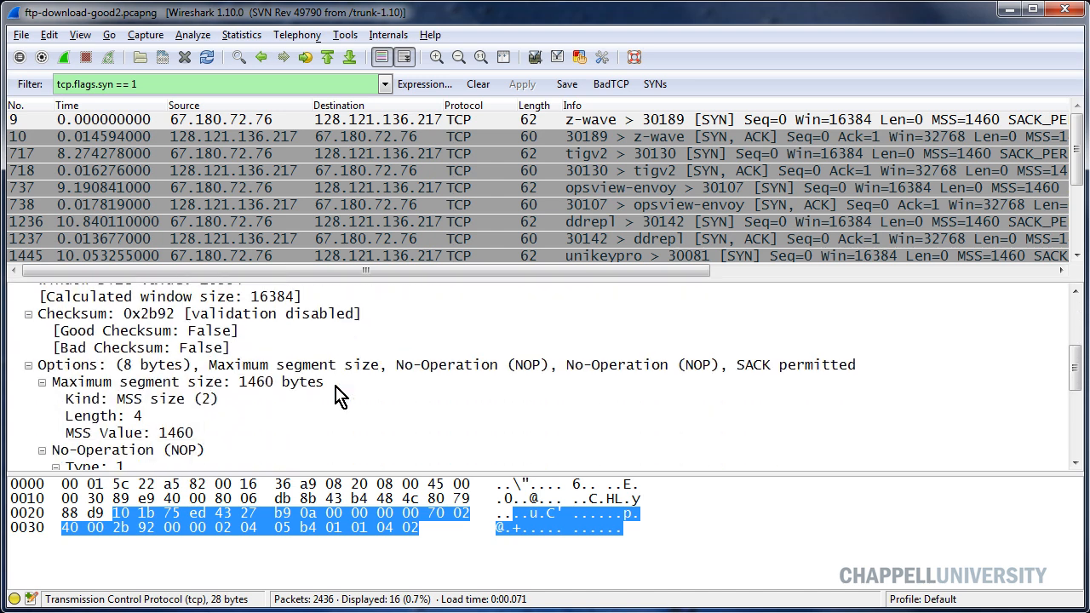
- Scroll frame 9's details to its TCP options: MSS 1460 and SACK permitted
{"action": "scroll", "scroll_direction": "down", "scroll_amount": 3}
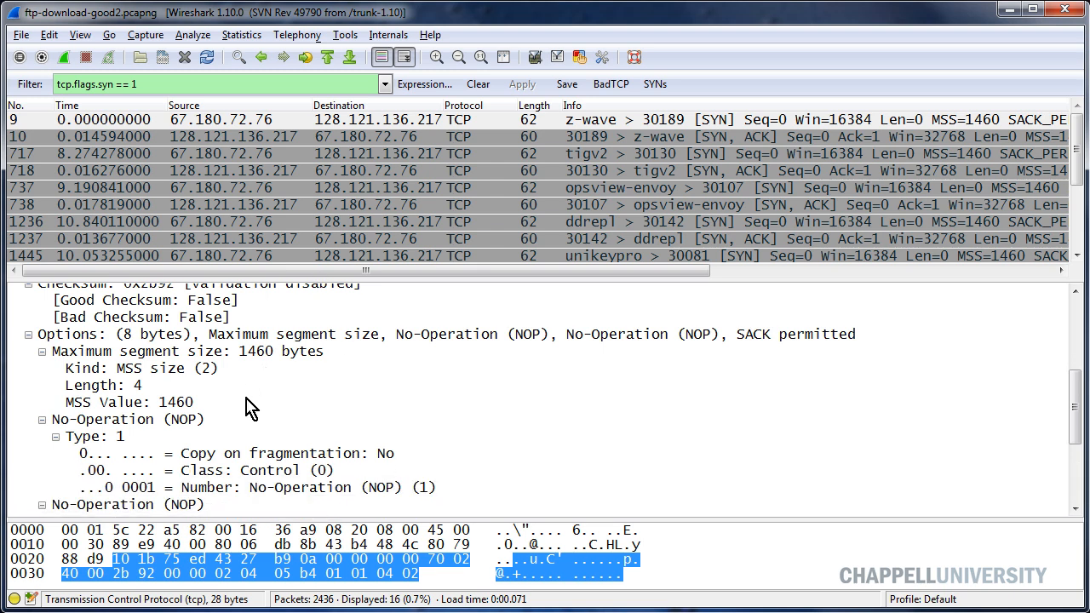
{"action": "mouse_move", "coordinate": [302, 386]}
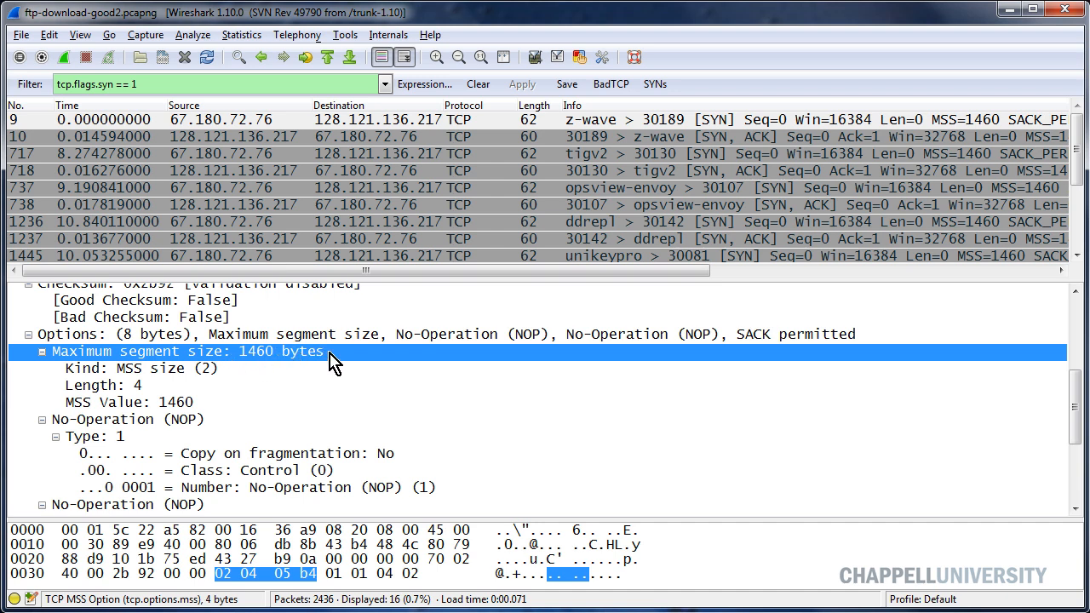
{"action": "mouse_move", "coordinate": [164, 436]}
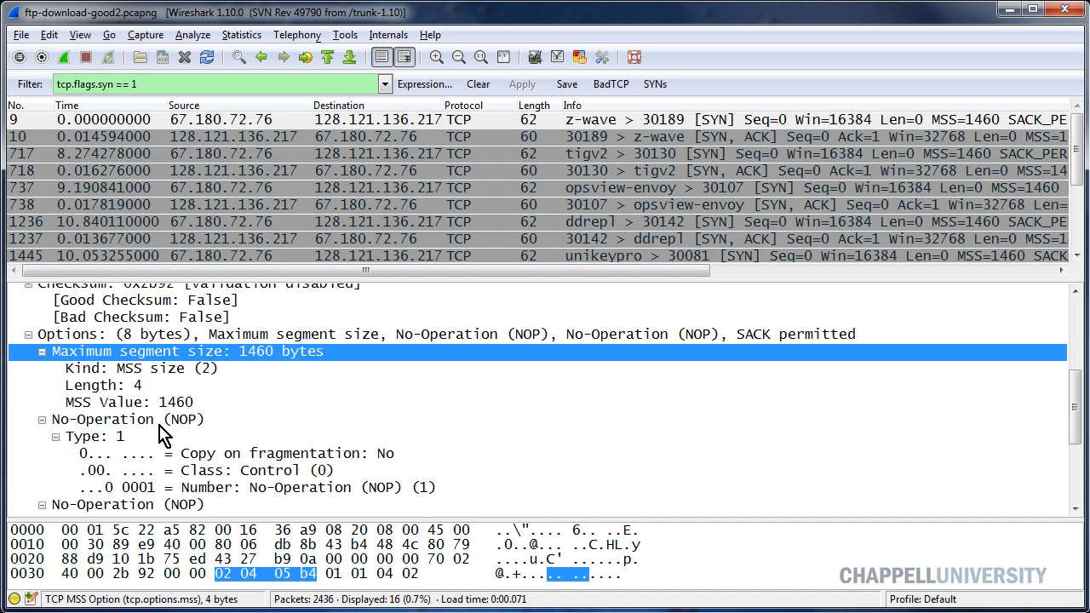
{"action": "scroll", "scroll_direction": "down", "scroll_amount": 3}
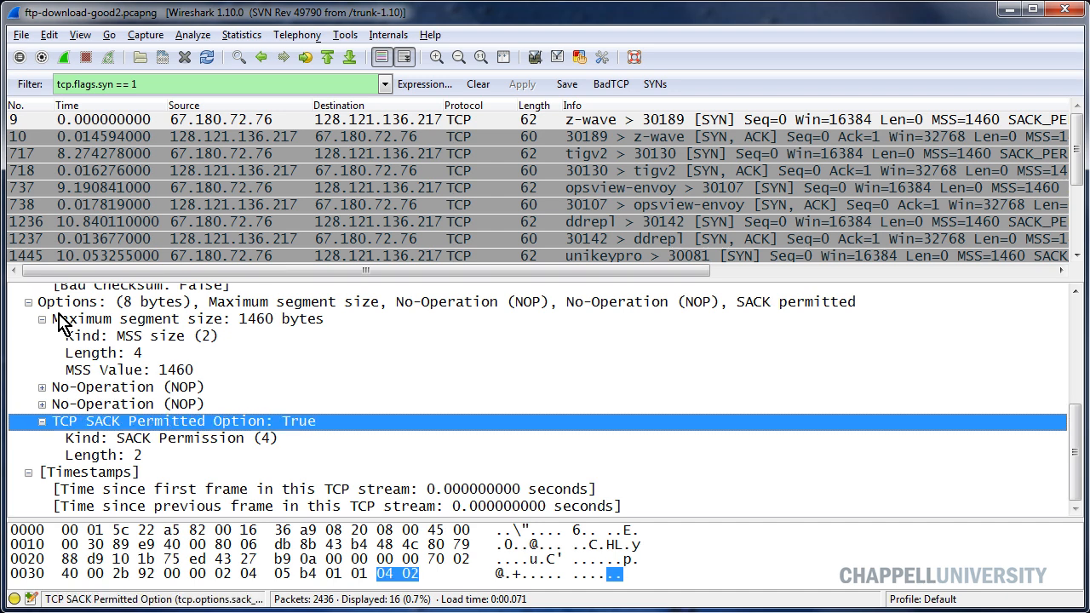
{"action": "mouse_move", "coordinate": [142, 440]}
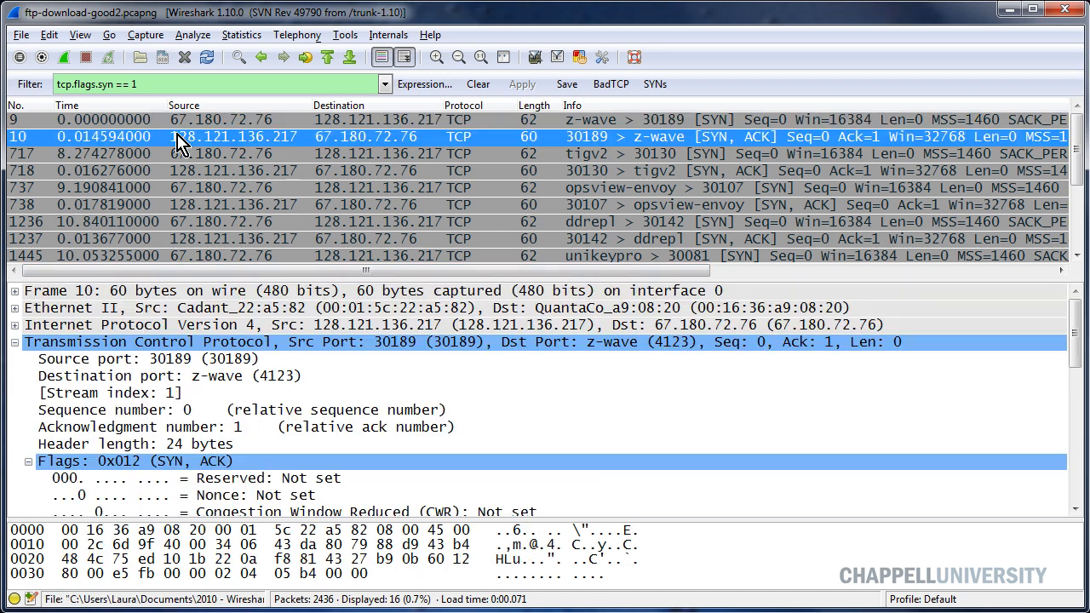
{"action": "mouse_move", "coordinate": [175, 443]}
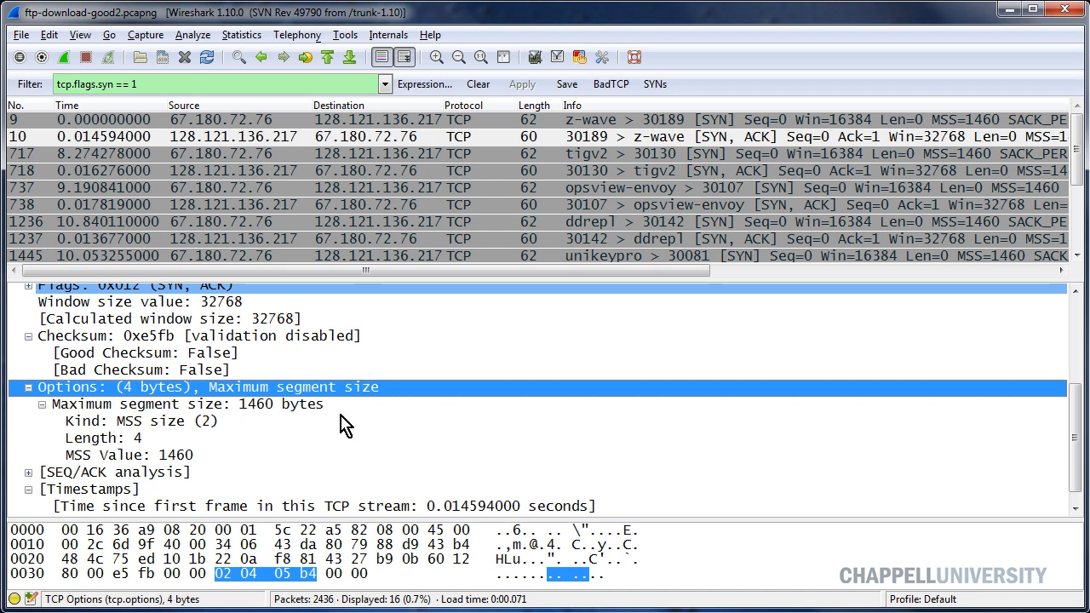
- Inspect frame 10's maximum segment size option, 1460 bytes
{"action": "left_click", "coordinate": [187, 404]}
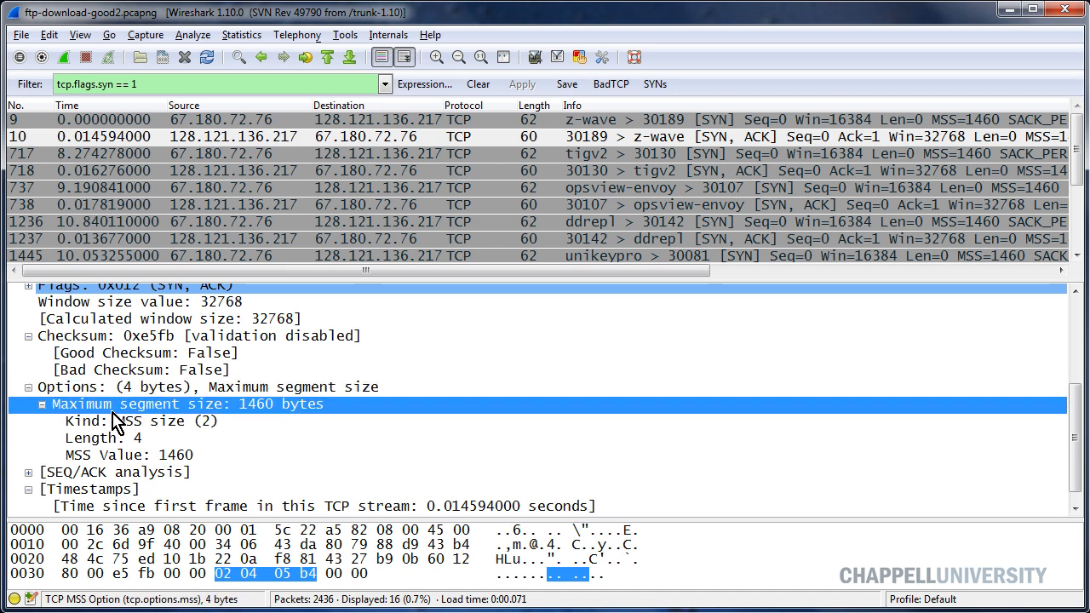
{"action": "mouse_move", "coordinate": [310, 485]}
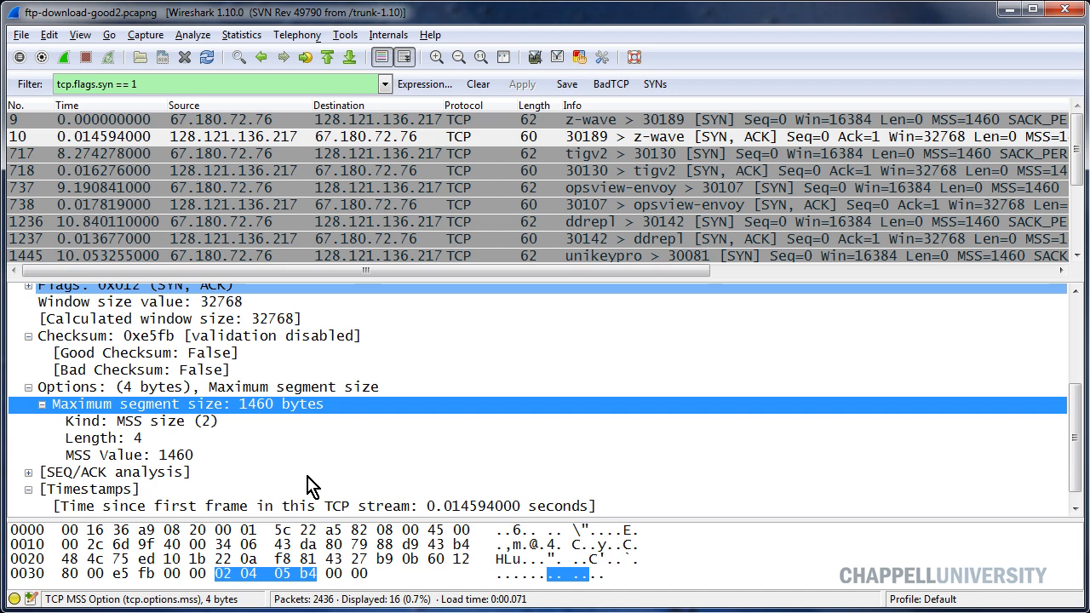
{"action": "mouse_move", "coordinate": [326, 197]}
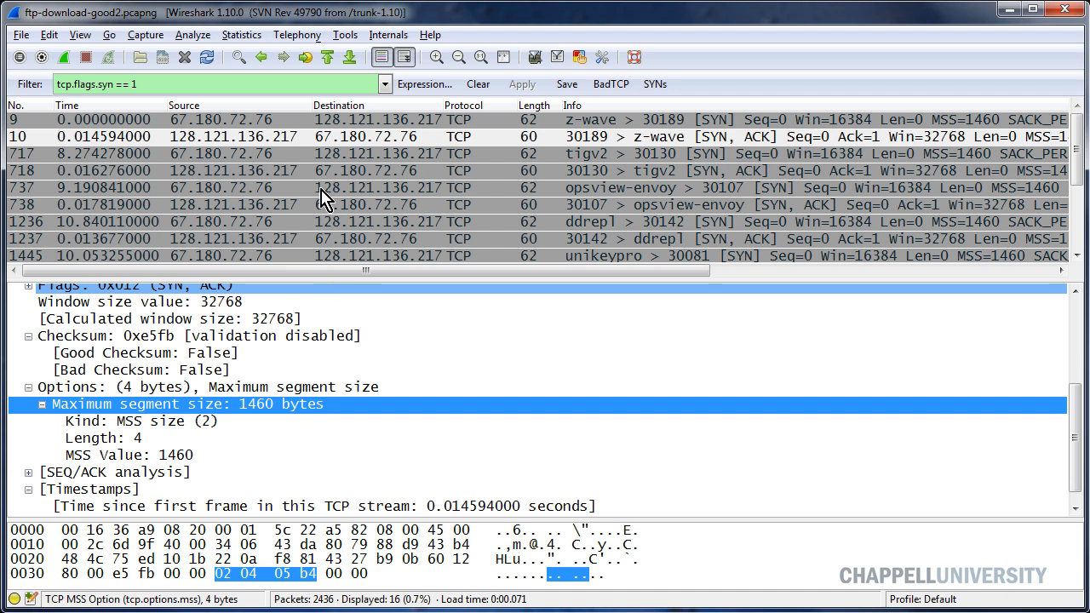
{"action": "mouse_move", "coordinate": [232, 163]}
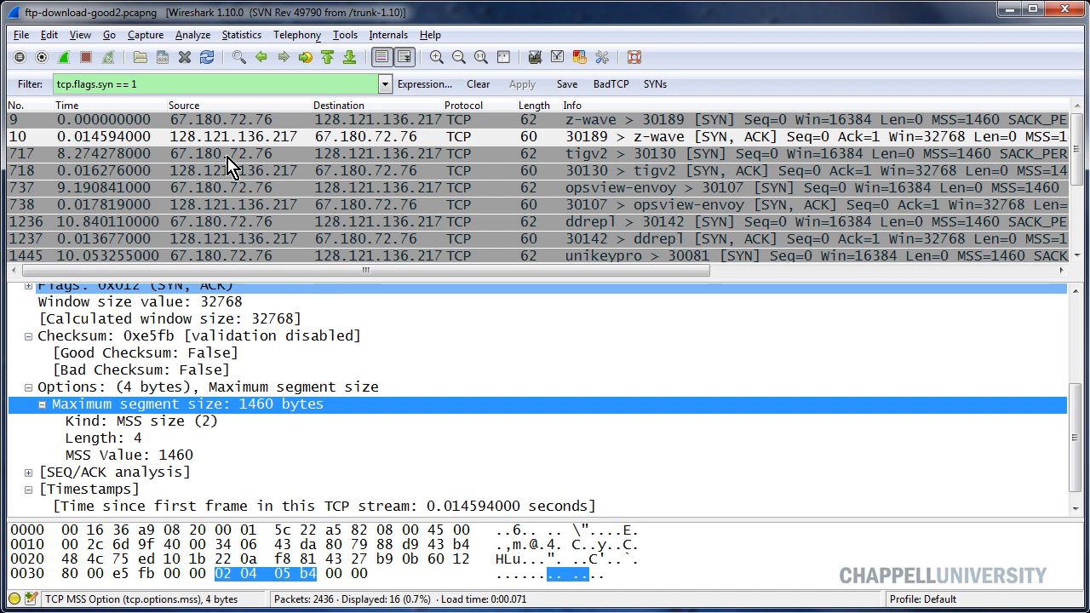
{"action": "mouse_move", "coordinate": [155, 132]}
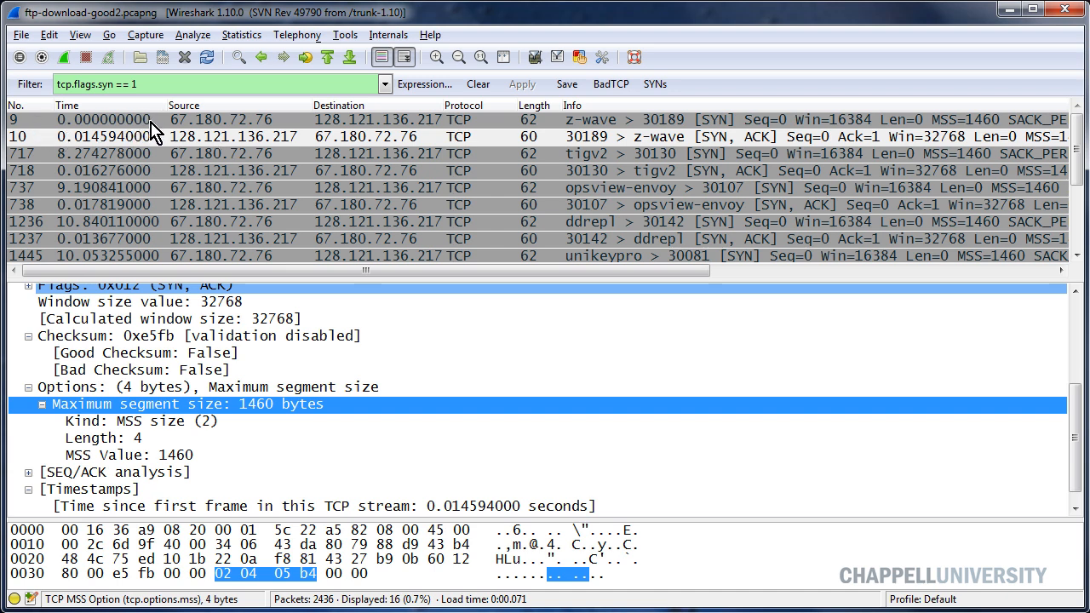
{"action": "mouse_move", "coordinate": [118, 143]}
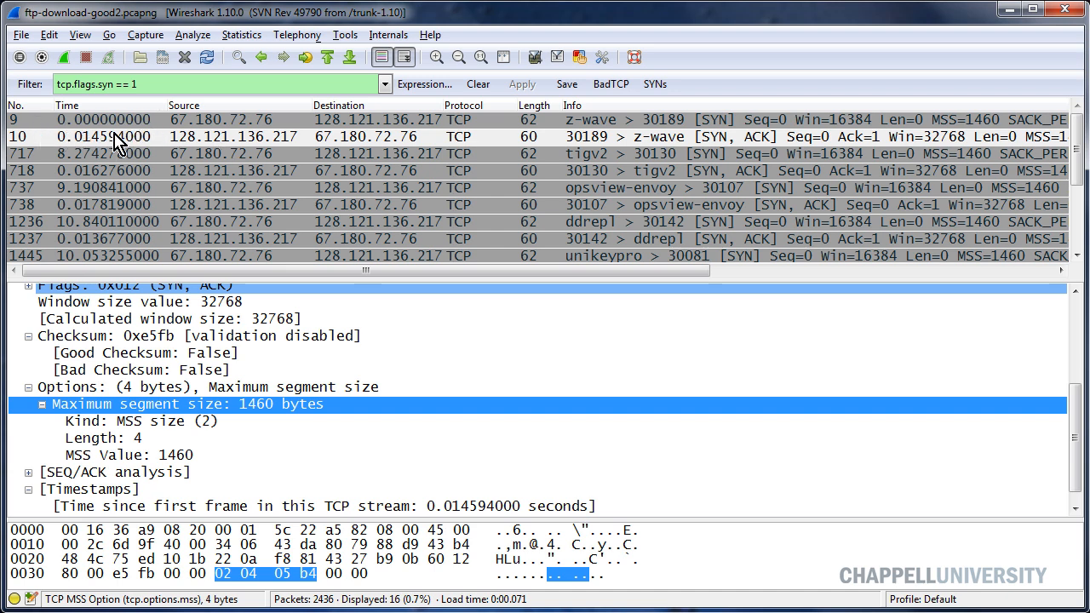
{"action": "mouse_move", "coordinate": [127, 136]}
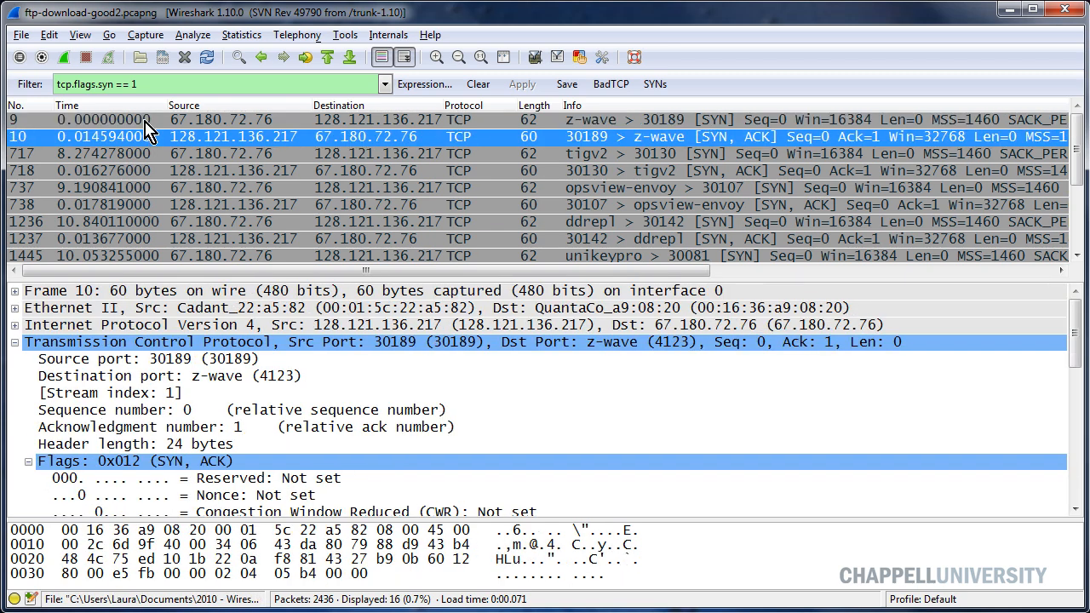
{"action": "mouse_move", "coordinate": [153, 153]}
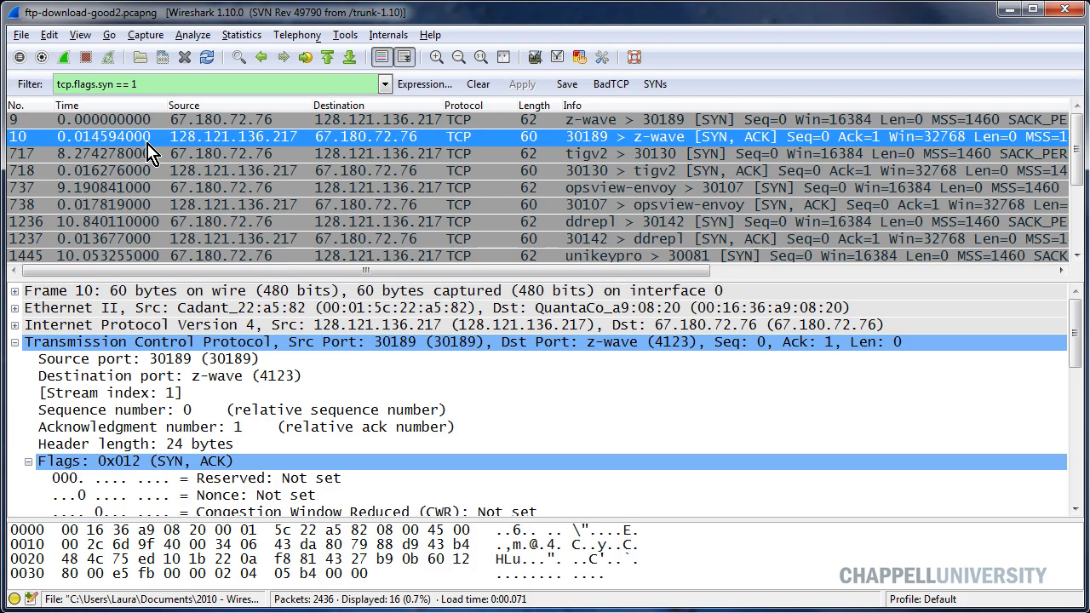